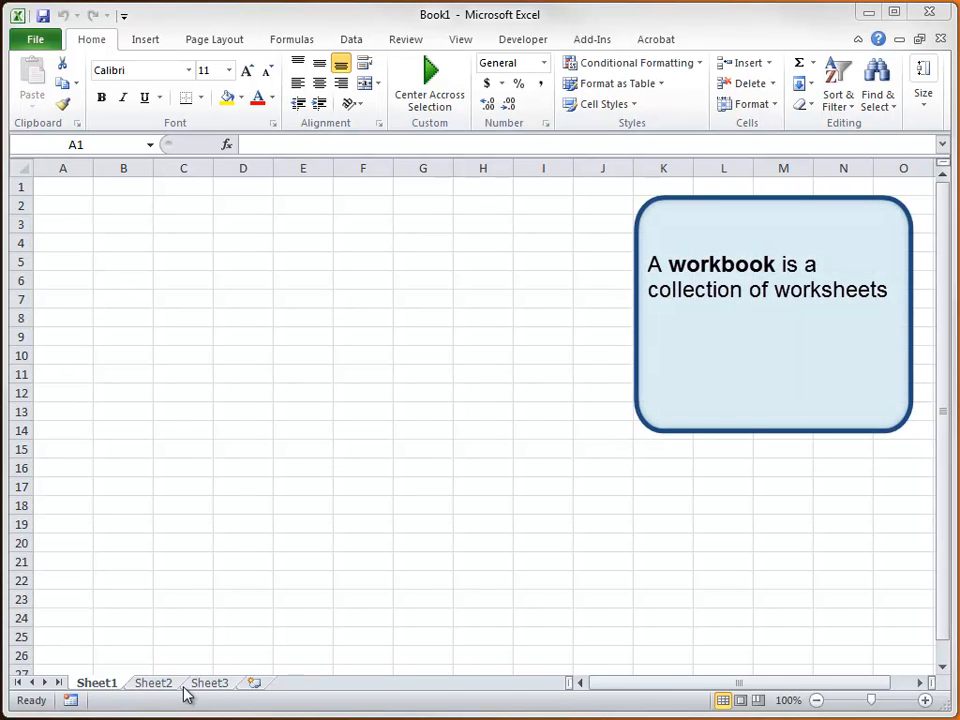
# Select cells A3 and A2, all of column A, and all of row 1 in turn
pyautogui.click(210, 684)
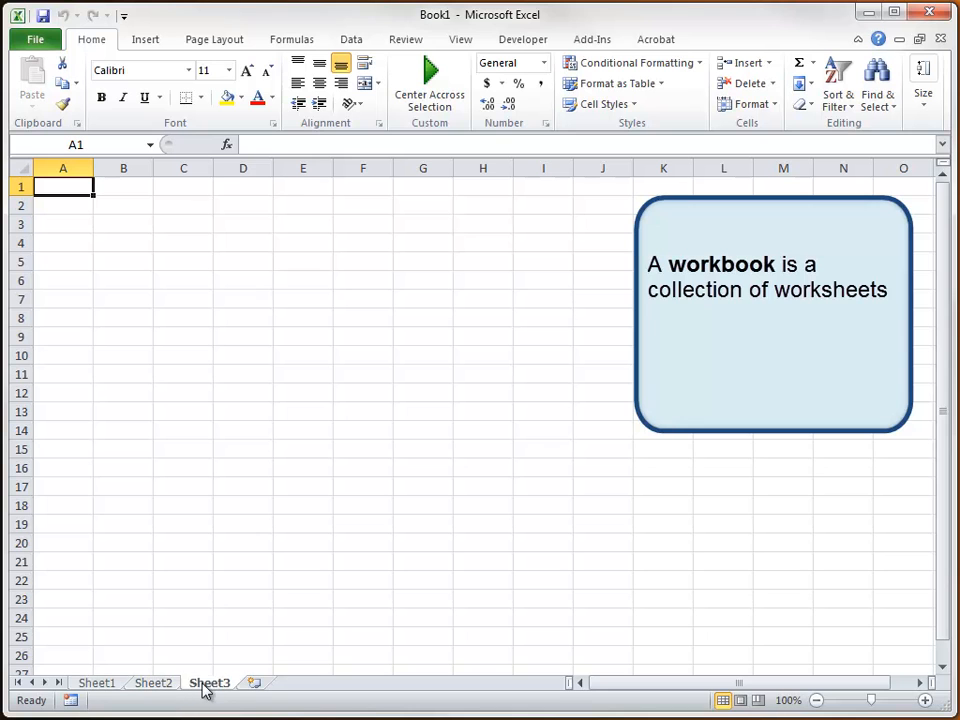
pyautogui.click(96, 684)
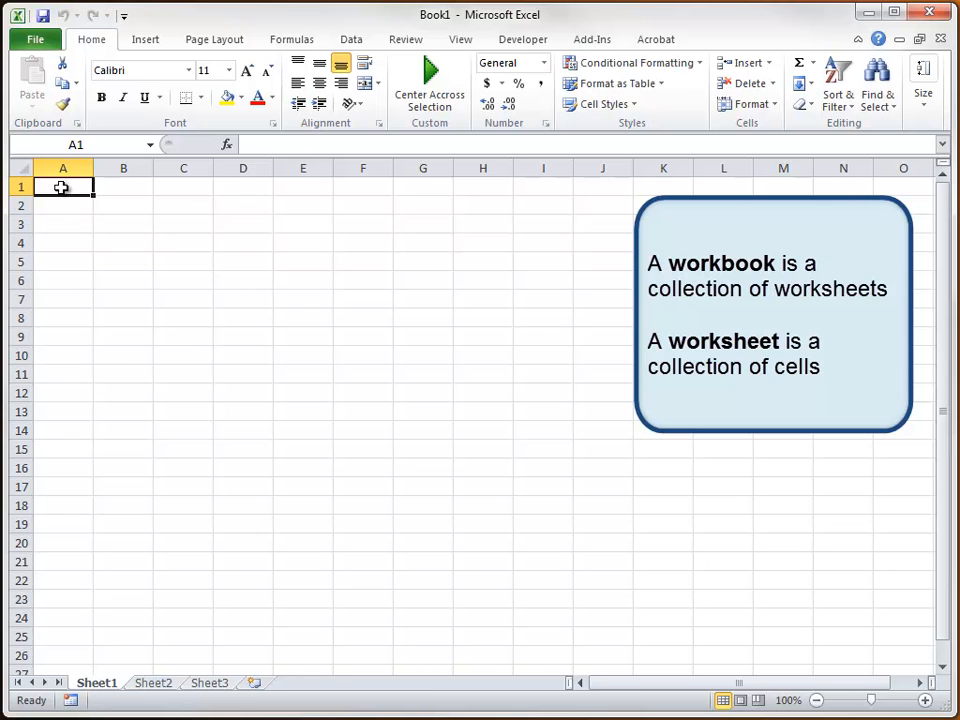
pyautogui.click(62, 224)
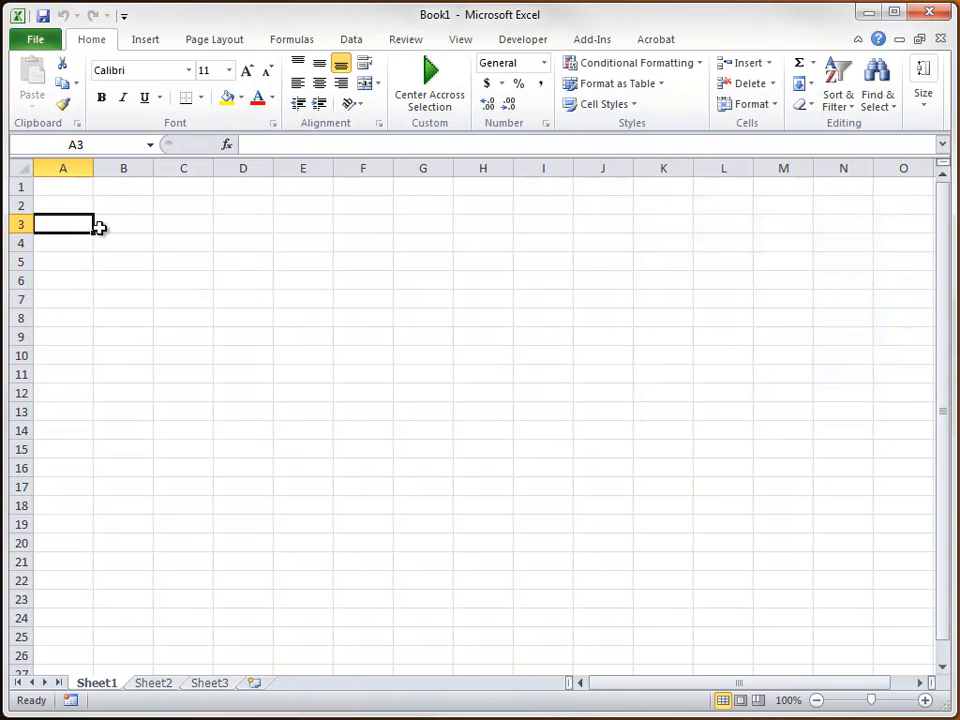
pyautogui.click(62, 186)
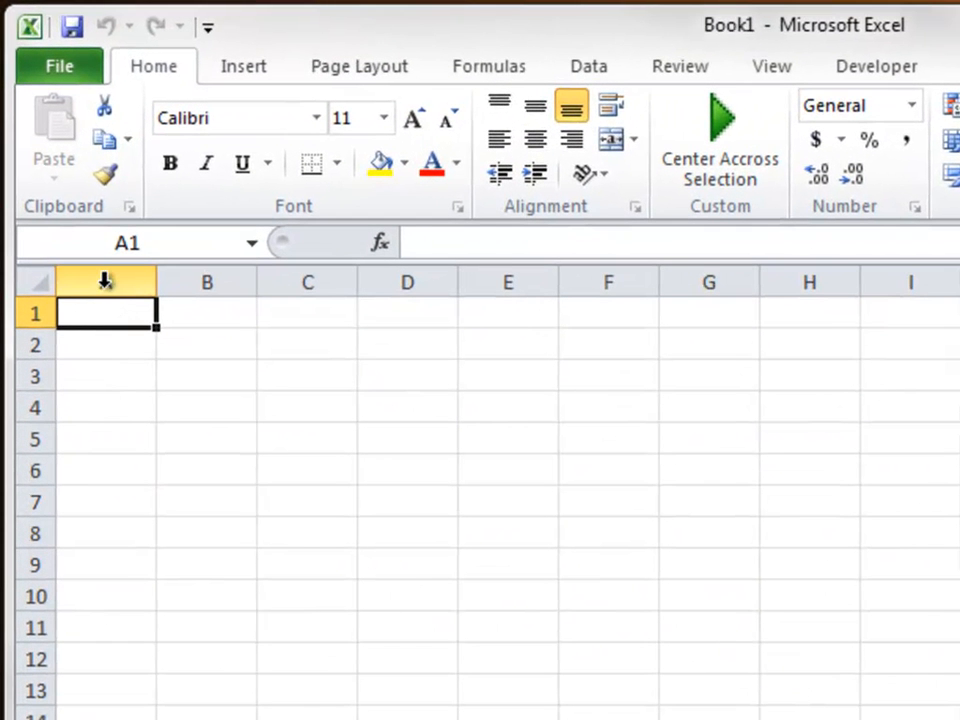
pyautogui.click(104, 280)
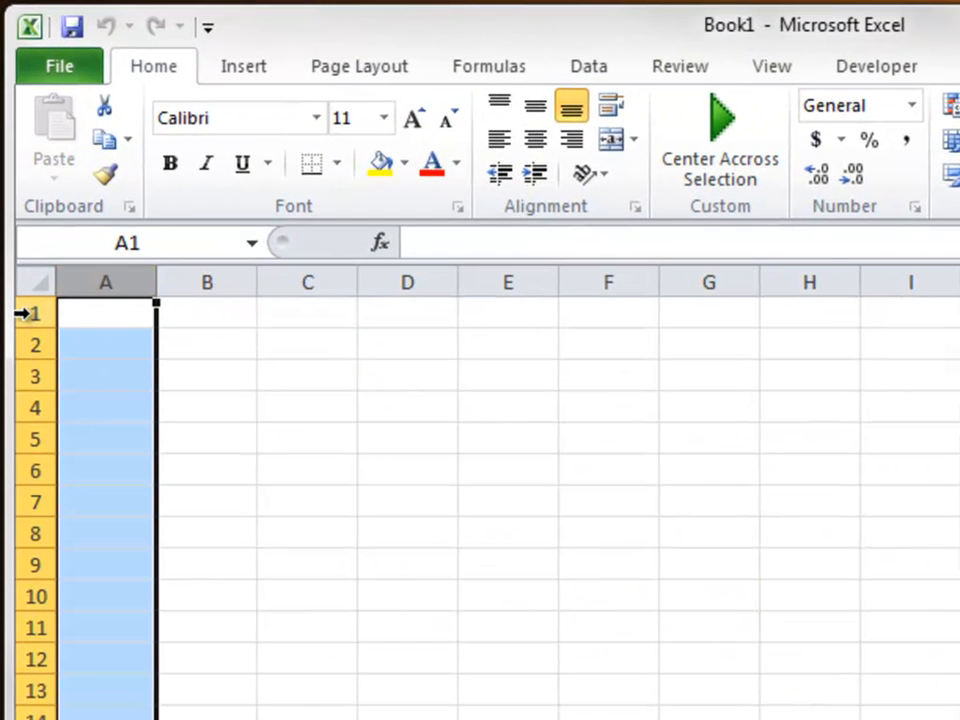
pyautogui.click(36, 312)
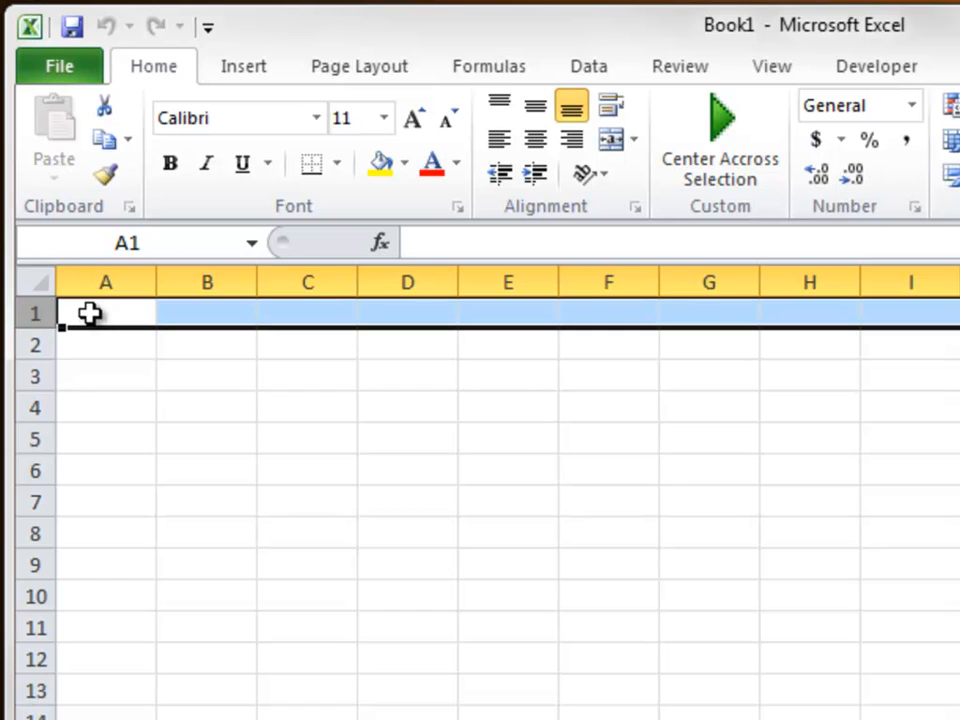
pyautogui.click(104, 312)
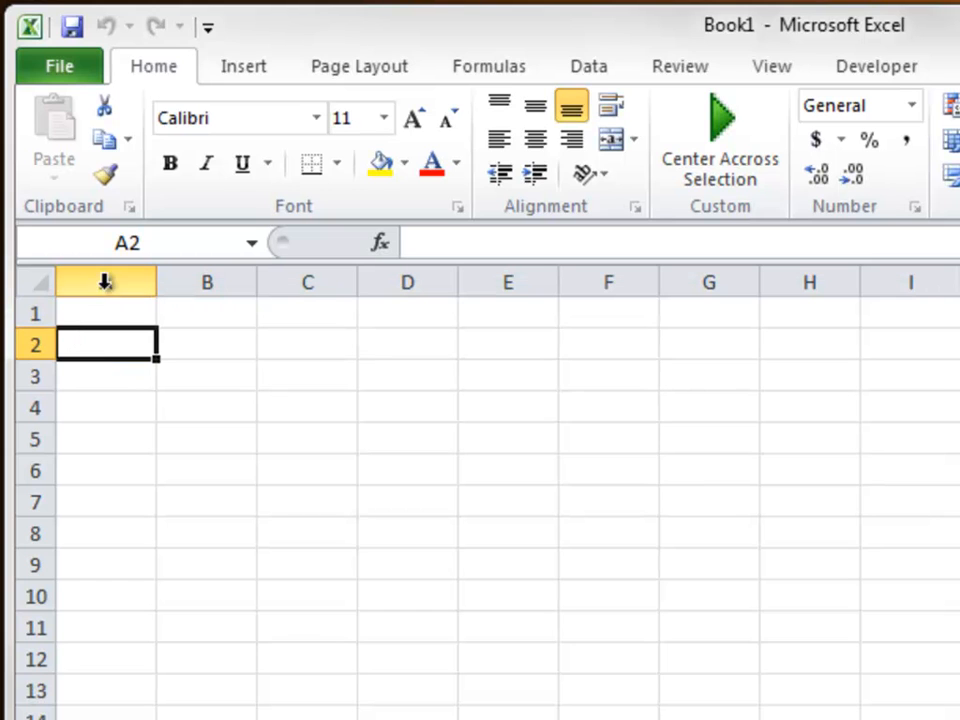
pyautogui.click(32, 344)
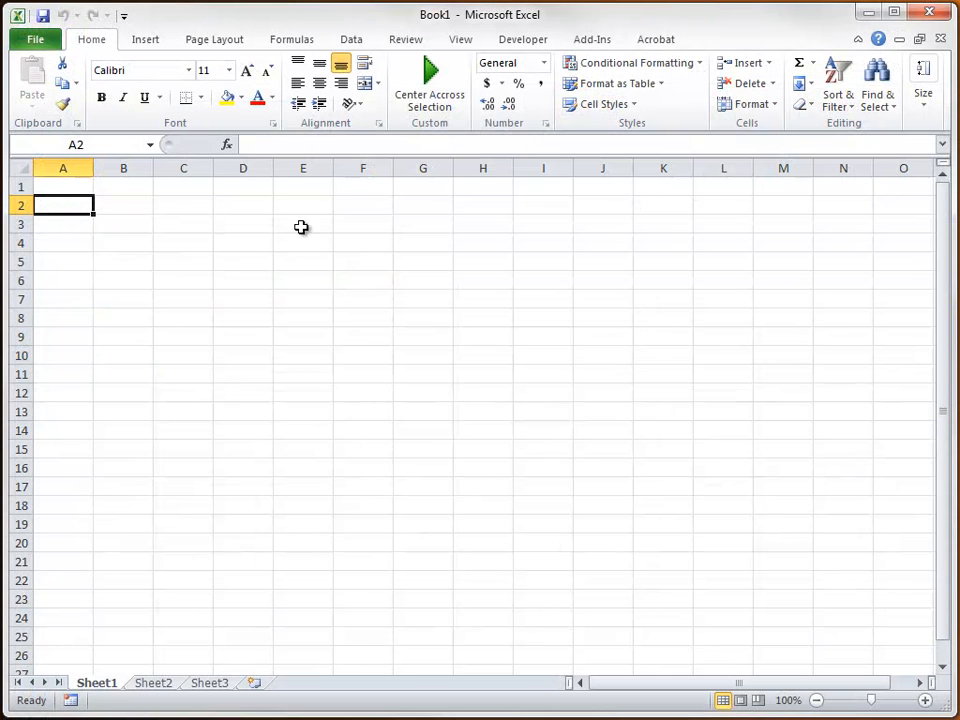
pyautogui.moveTo(380, 444)
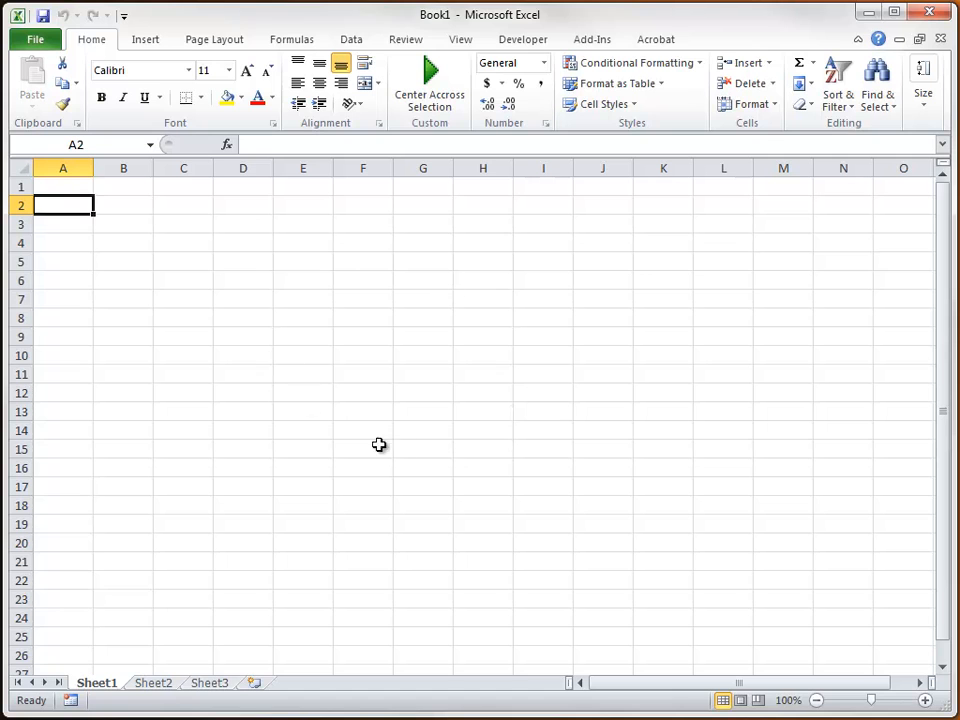
pyautogui.moveTo(538, 408)
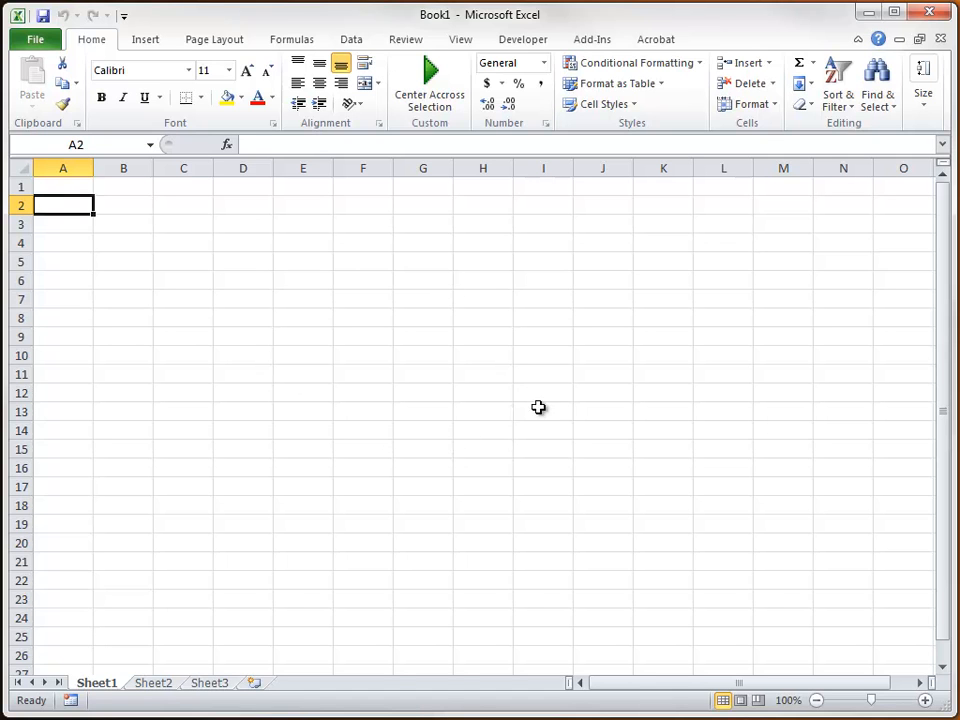
pyautogui.moveTo(868, 588)
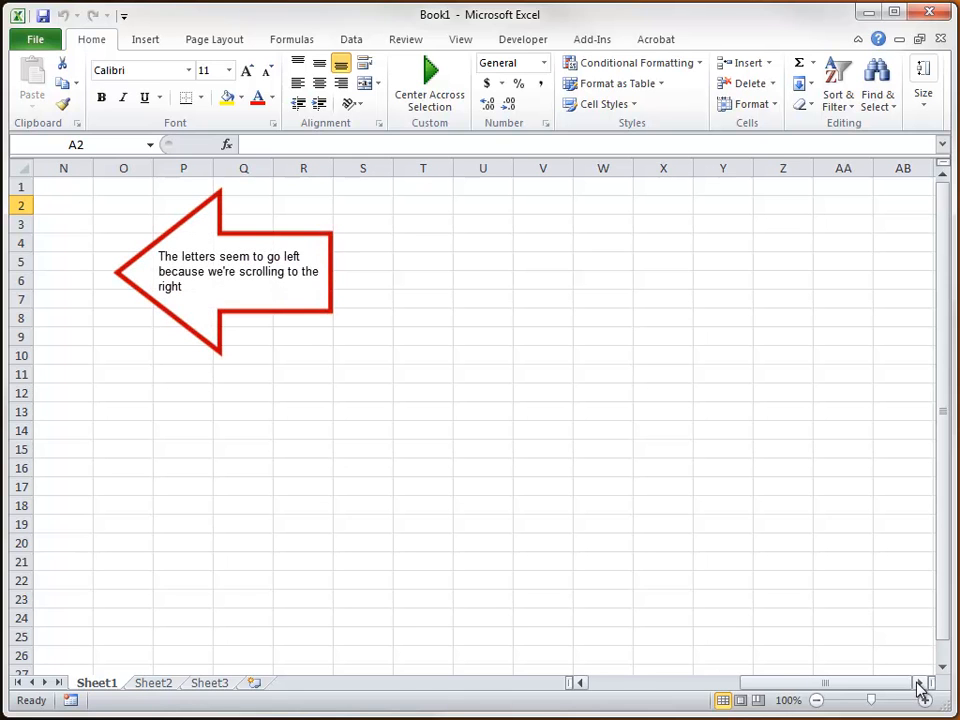
# Scroll the worksheet right to reveal columns beyond the first screen
pyautogui.hscroll(3)
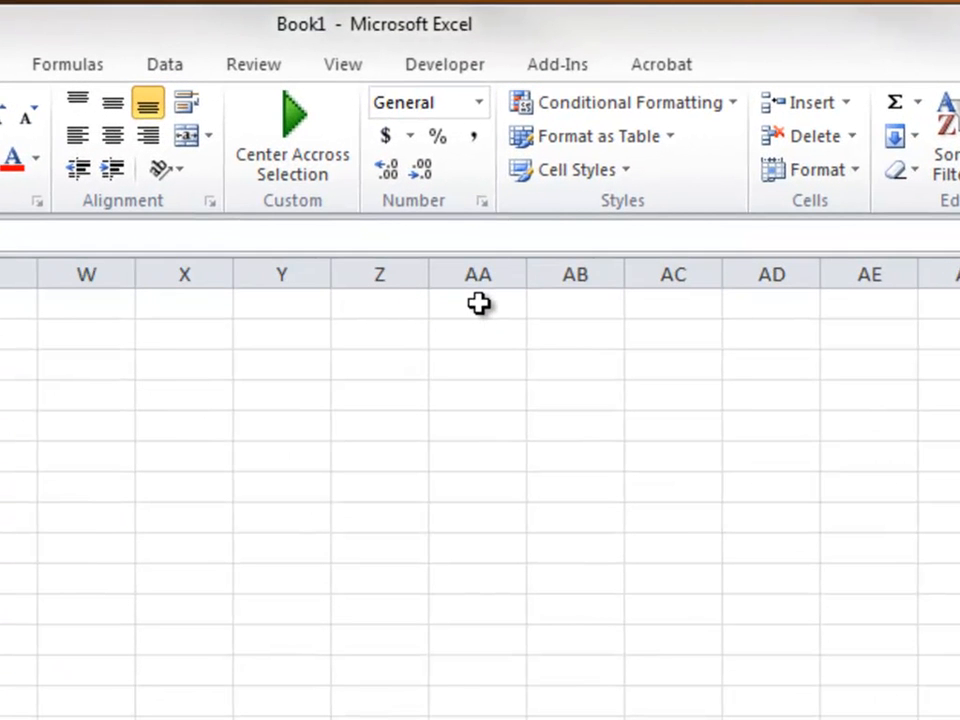
pyautogui.moveTo(582, 308)
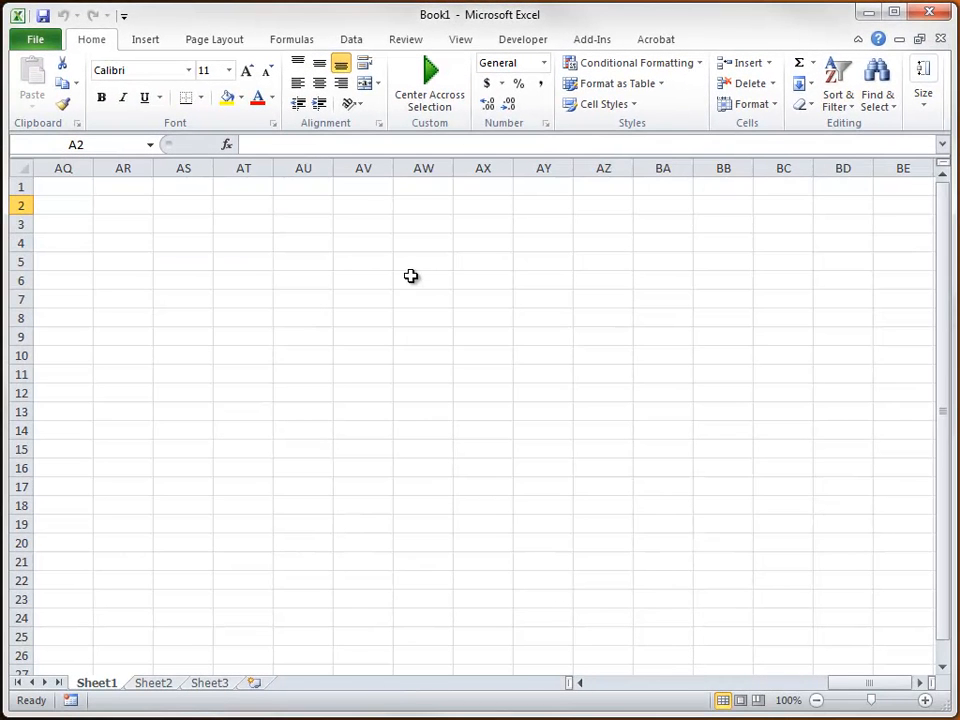
pyautogui.moveTo(532, 252)
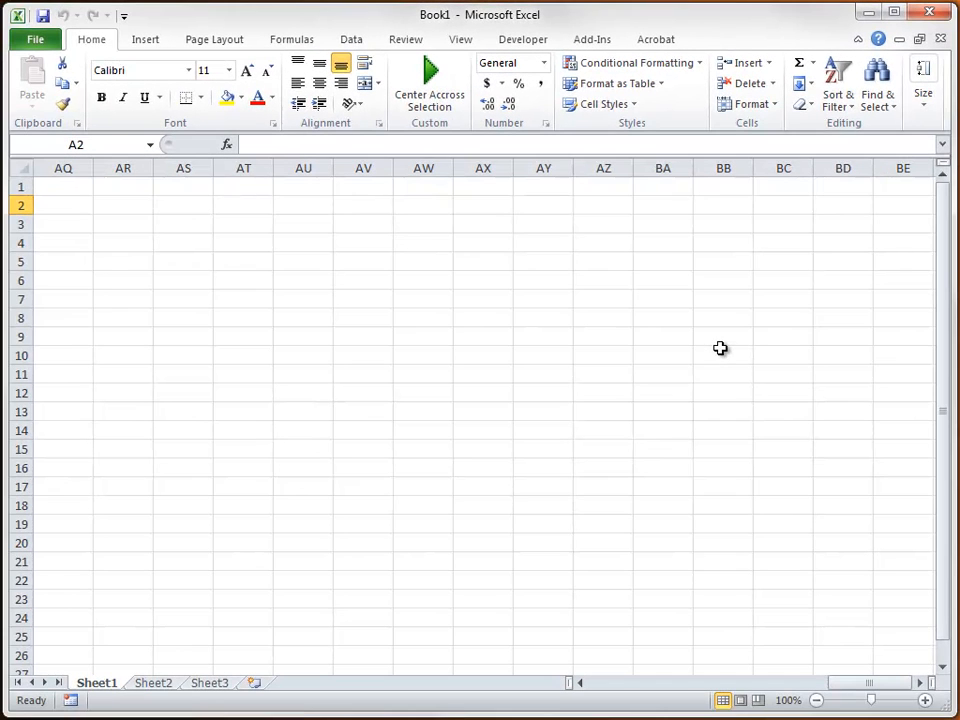
pyautogui.moveTo(900, 642)
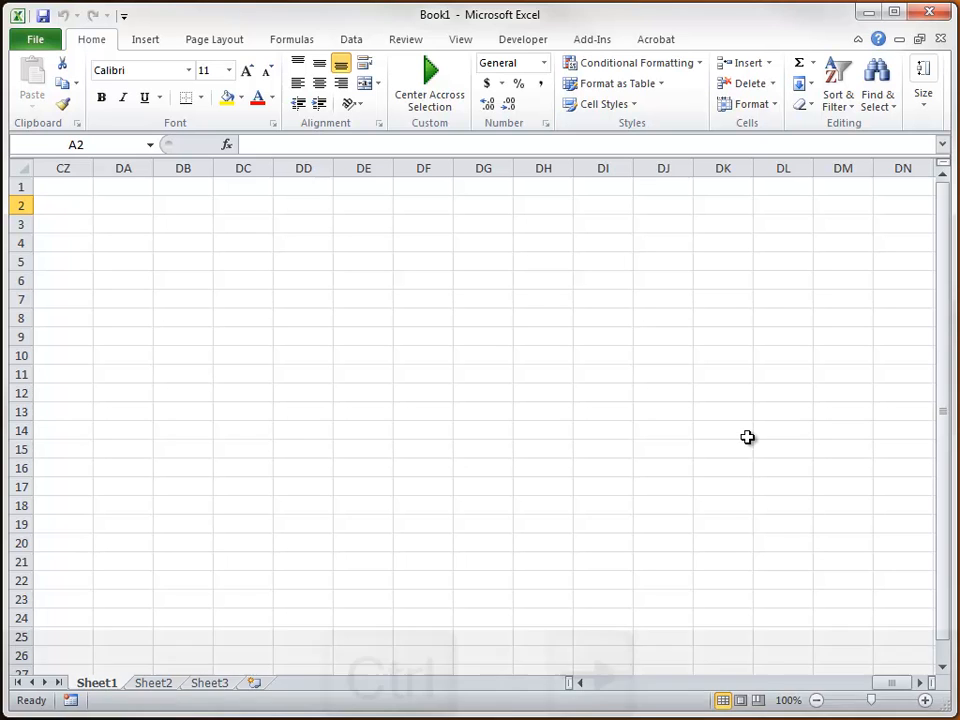
# Jump to the last column XFD with Ctrl+Right, then return to cell A1 with Ctrl+Home
pyautogui.press('ctrl+Right')
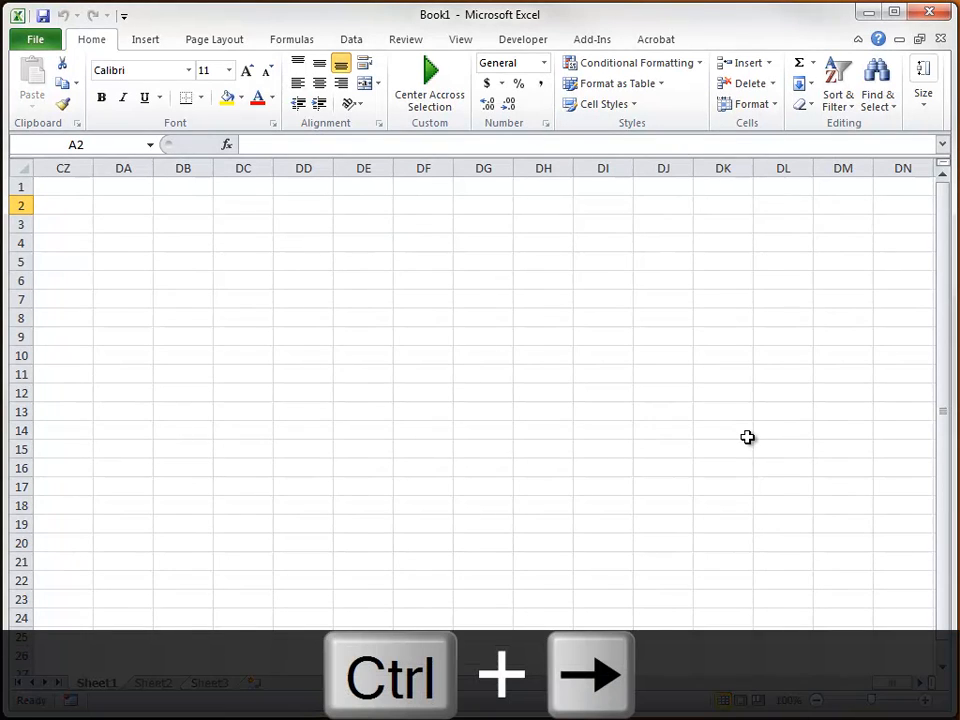
pyautogui.press('ctrl+Right')
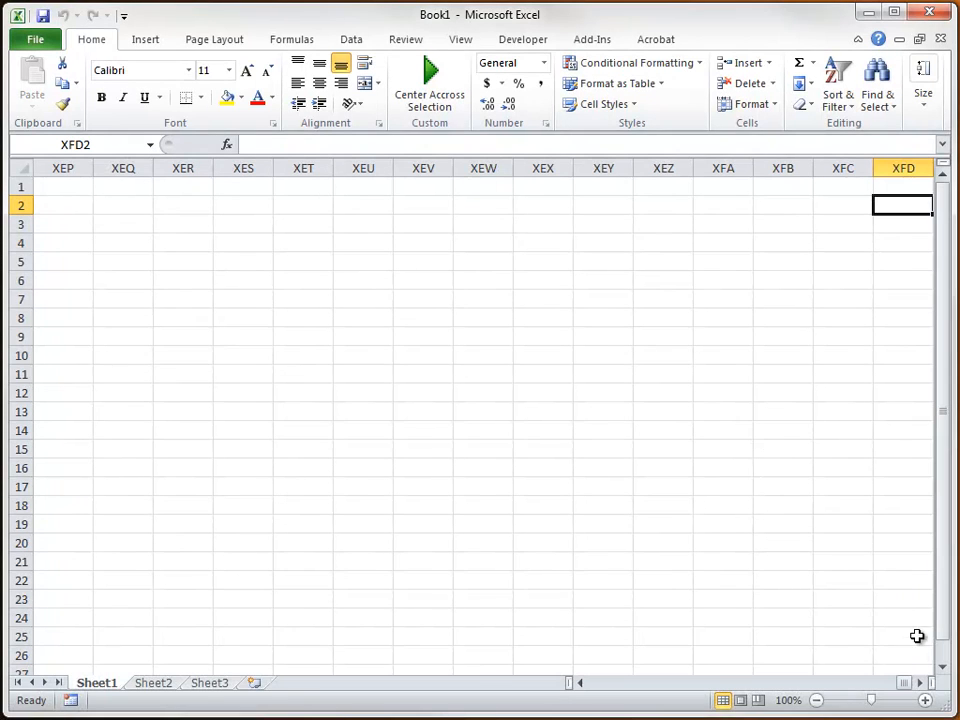
pyautogui.moveTo(868, 612)
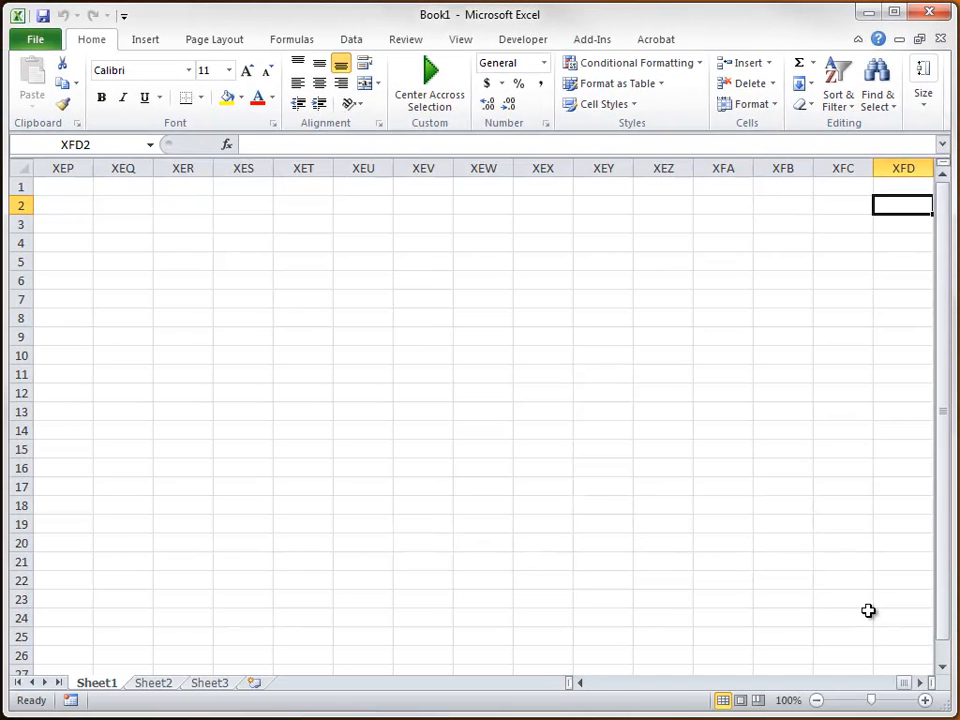
pyautogui.press('ctrl+Home')
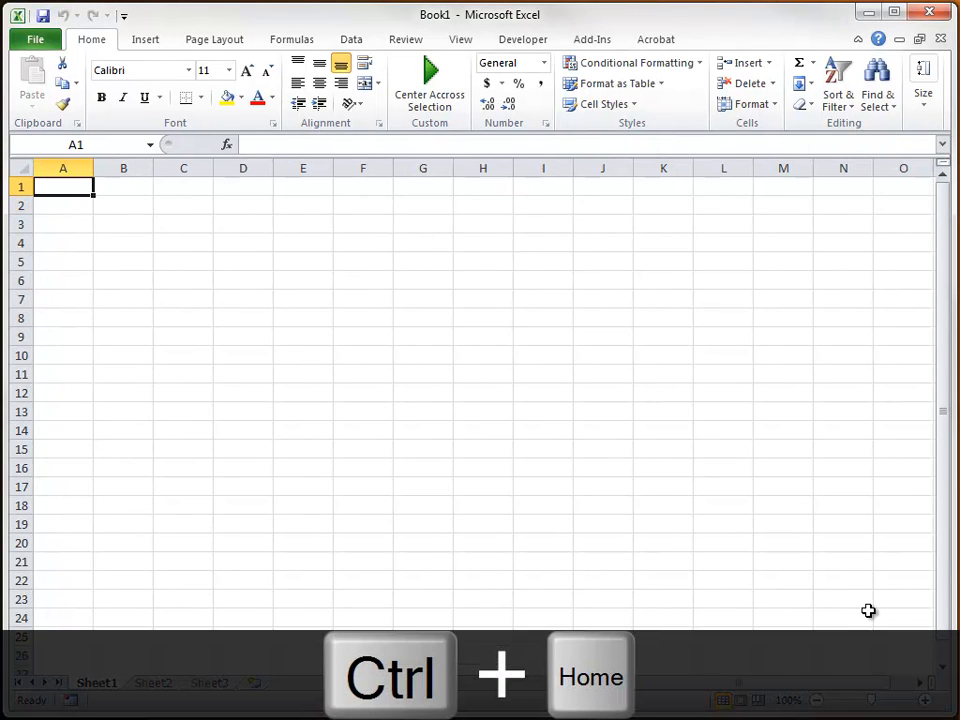
pyautogui.press('ctrl+Home')
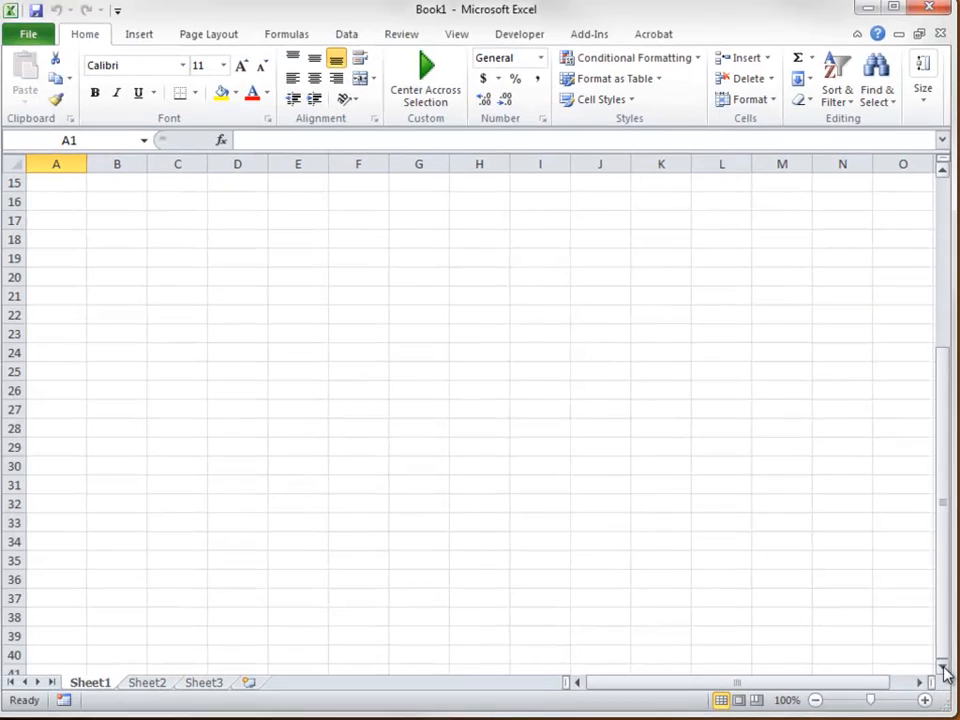
pyautogui.scroll(-3)
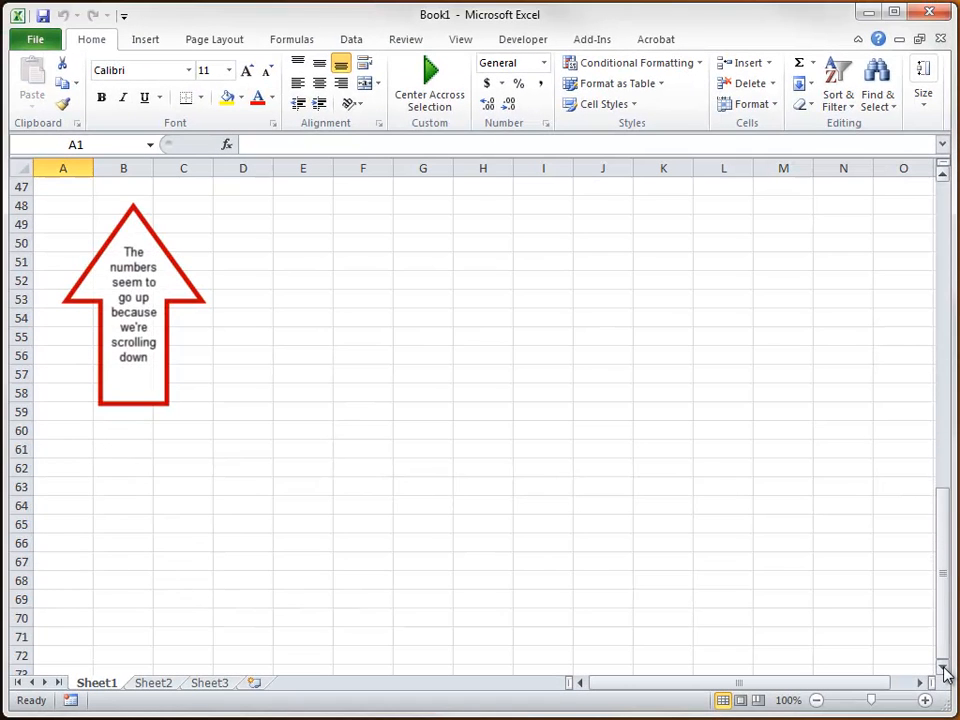
pyautogui.scroll(-3)
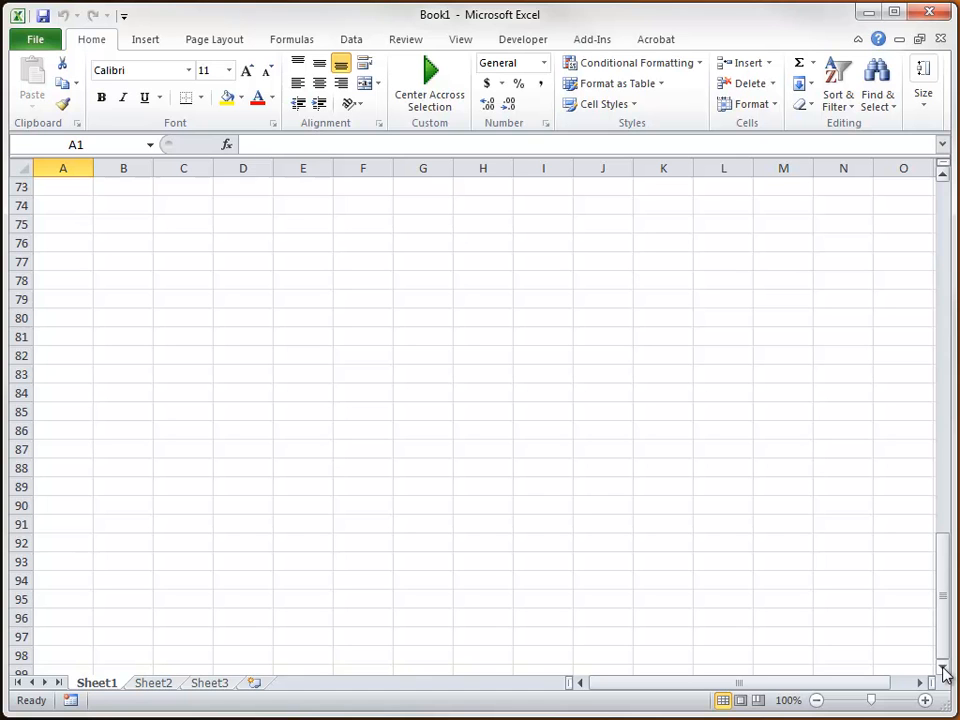
pyautogui.press('ctrl+Down')
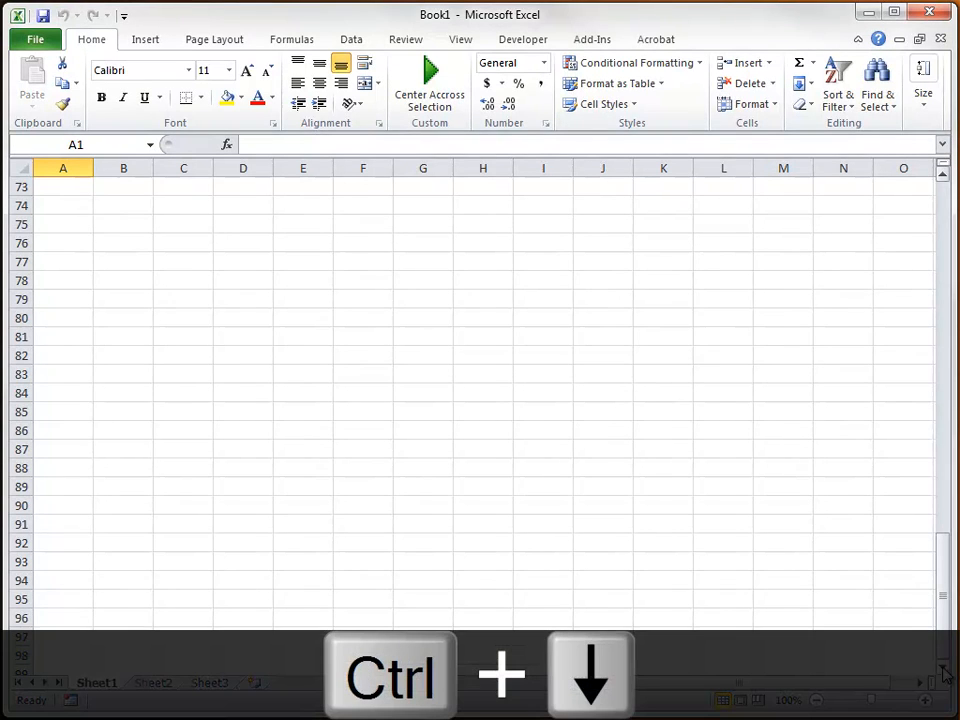
pyautogui.press('ctrl+Down')
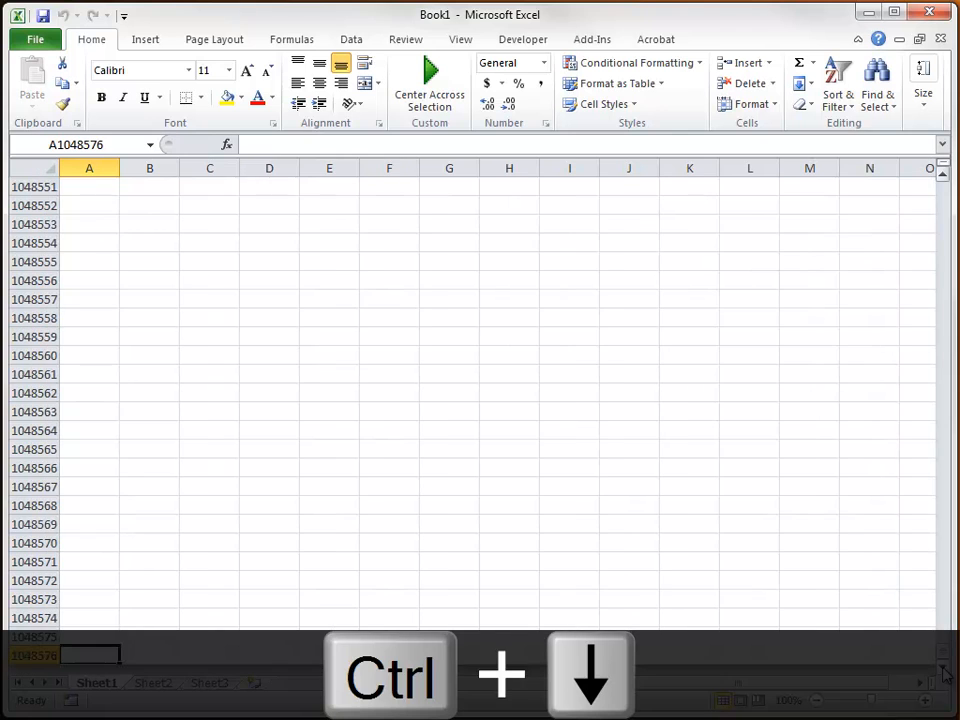
pyautogui.press('ctrl+Down')
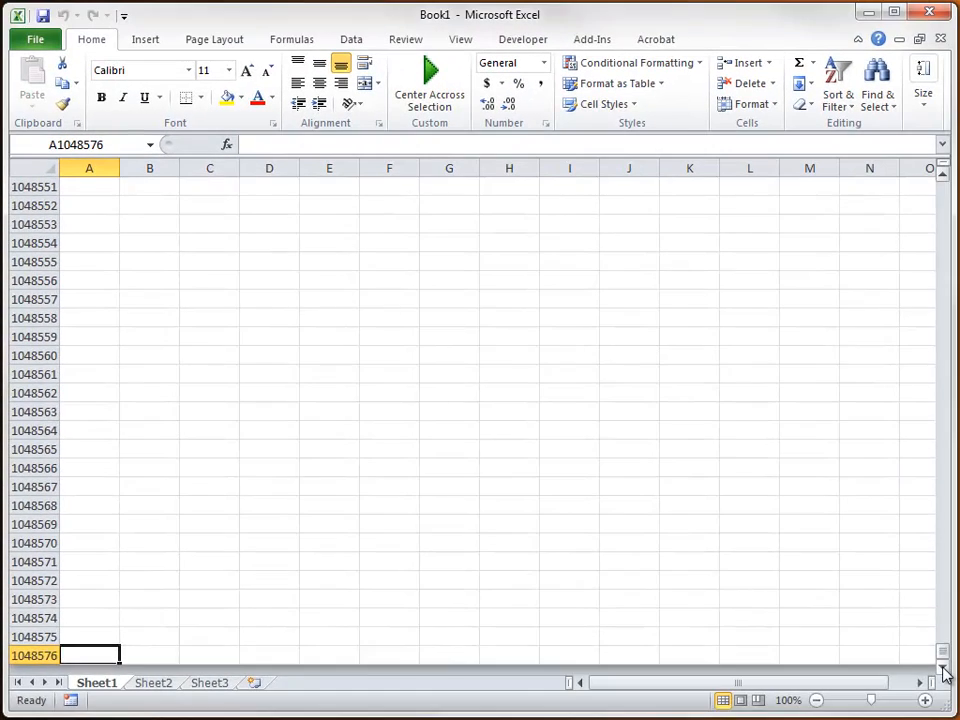
pyautogui.press('ctrl+Home')
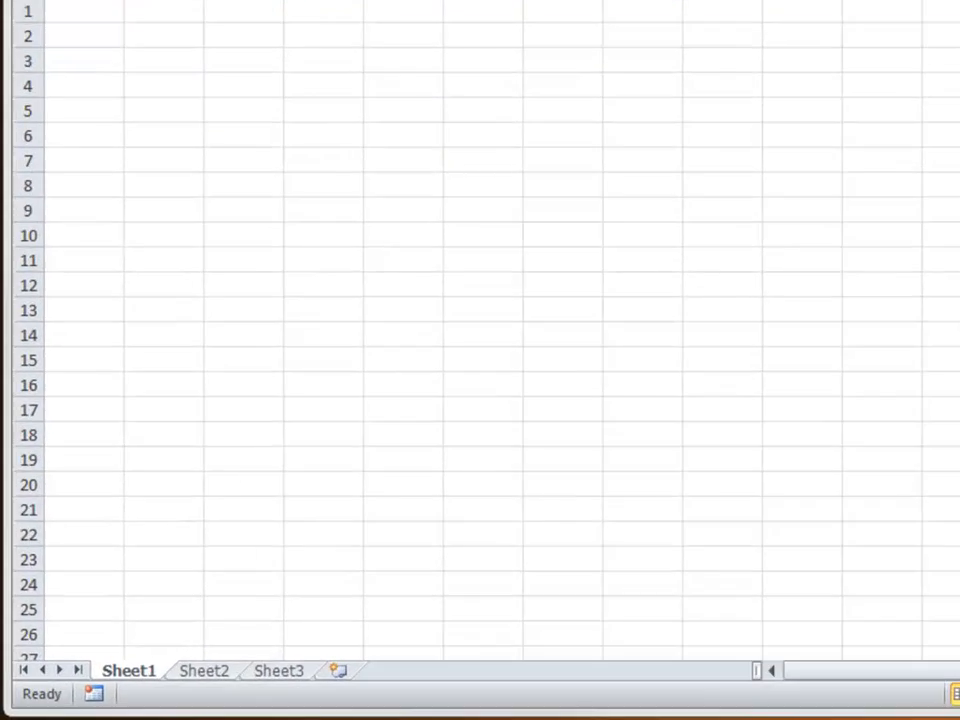
# Insert worksheets up to Sheet11, then scroll the tab bar back to the earlier sheets
pyautogui.scroll(-3)
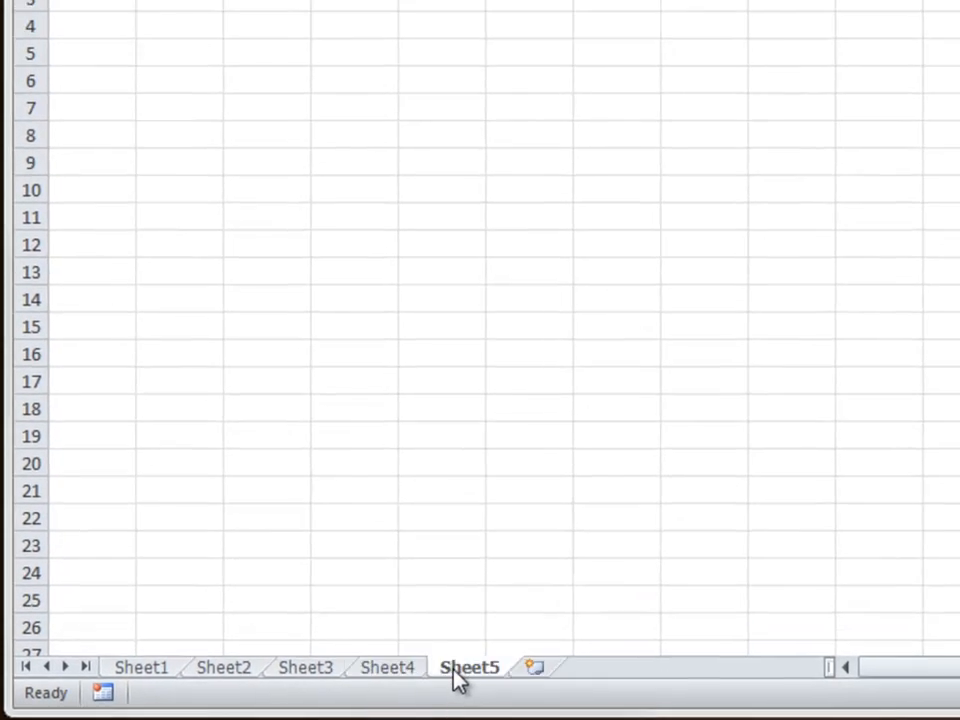
pyautogui.click(534, 668)
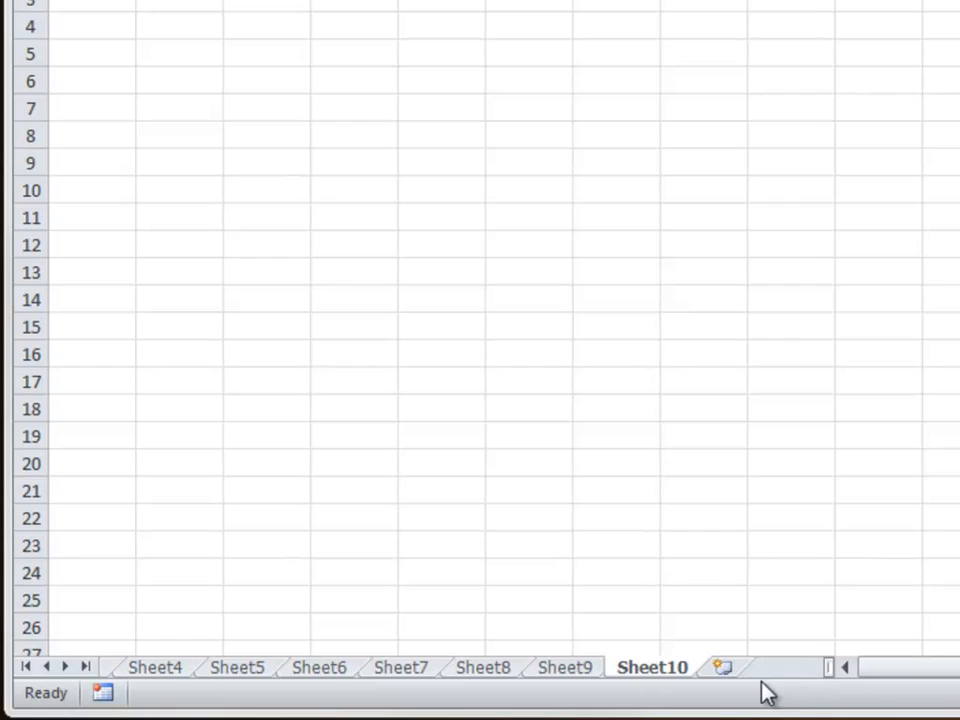
pyautogui.click(722, 668)
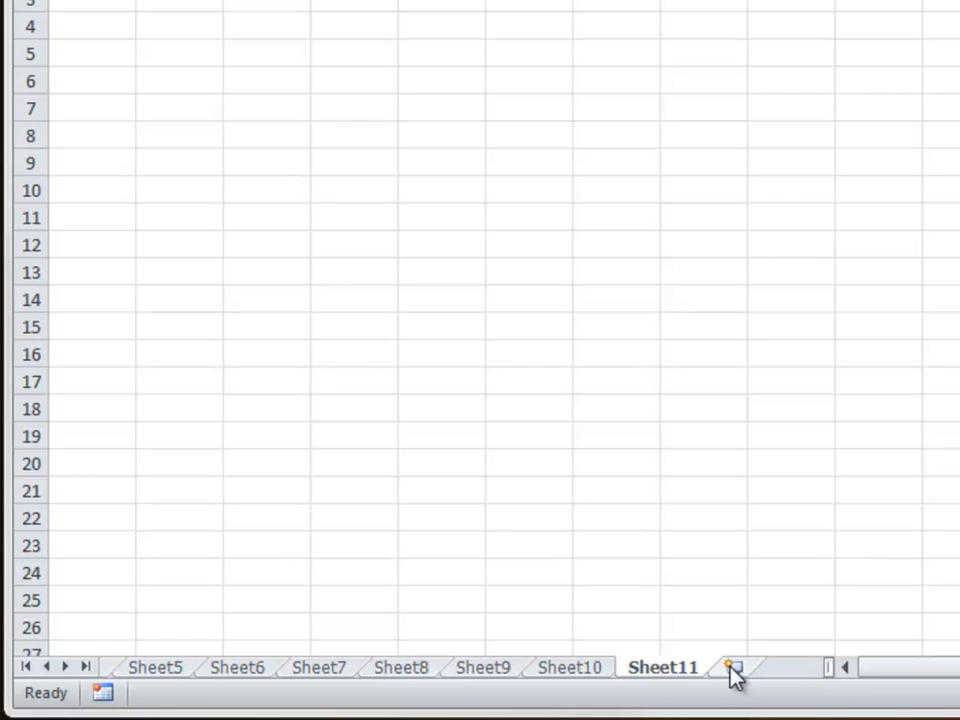
pyautogui.moveTo(130, 690)
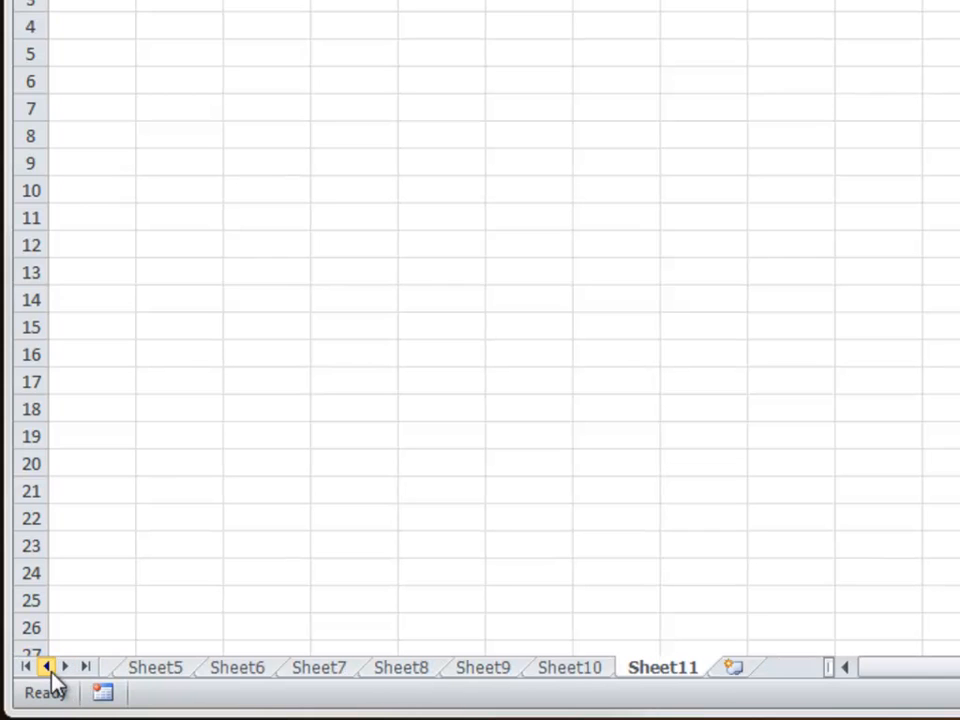
pyautogui.click(44, 668)
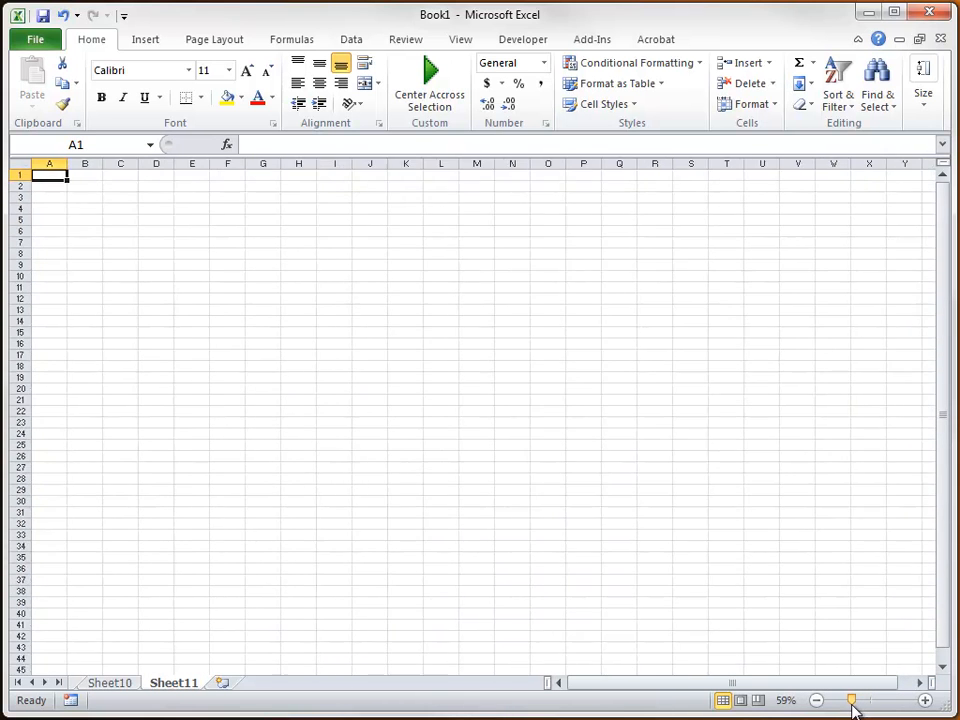
# Vary Sheet11's zoom with the status-bar slider, down to 39% and up to 210%
pyautogui.click(816, 700)
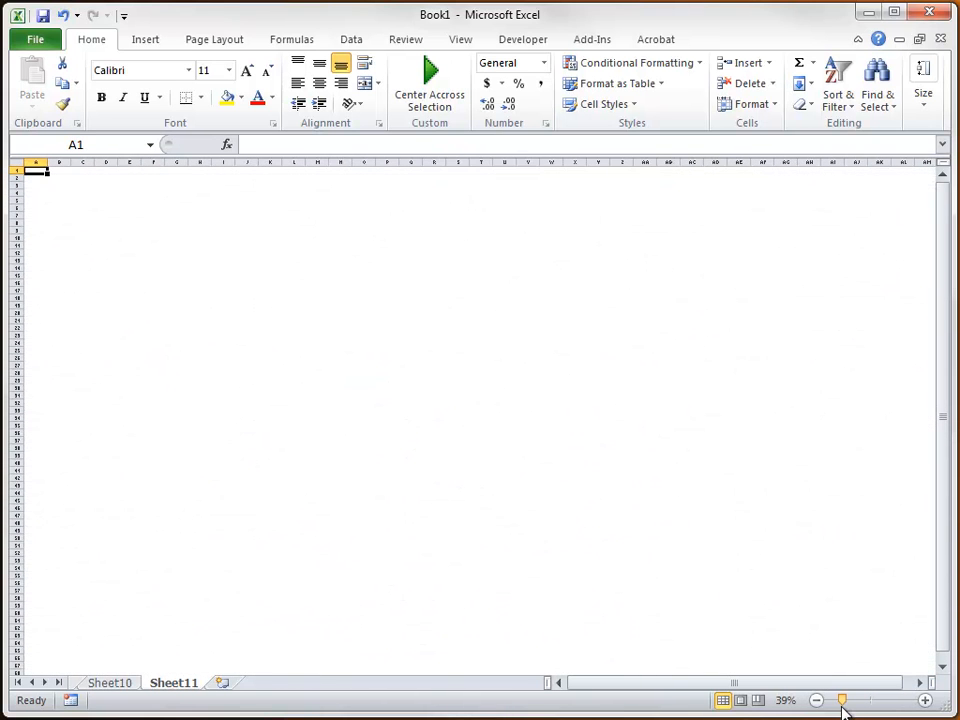
pyautogui.click(842, 700)
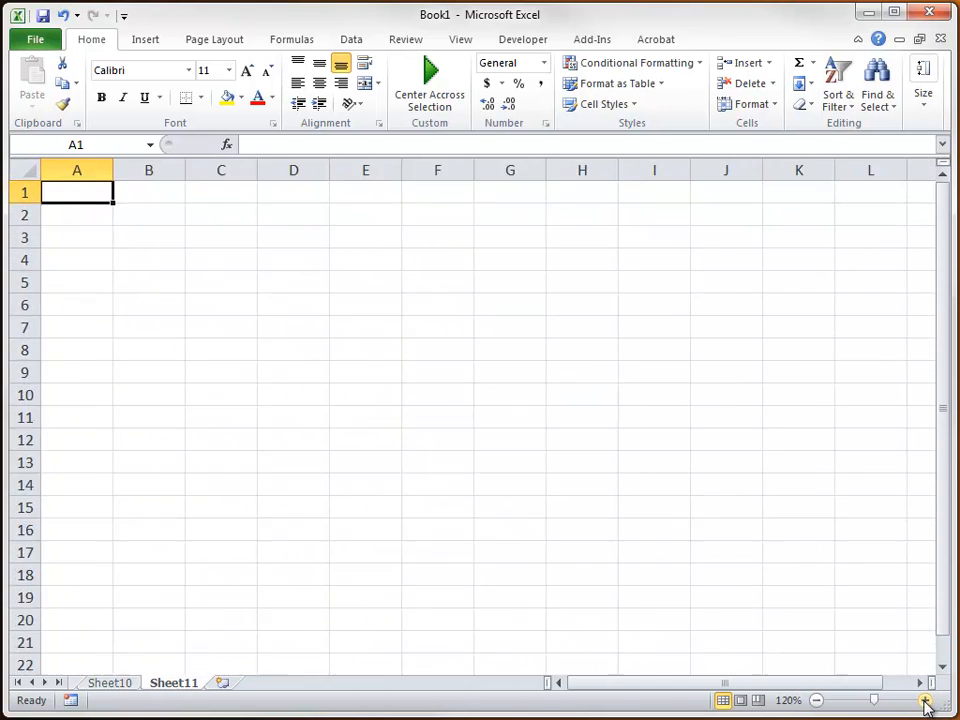
pyautogui.click(924, 700)
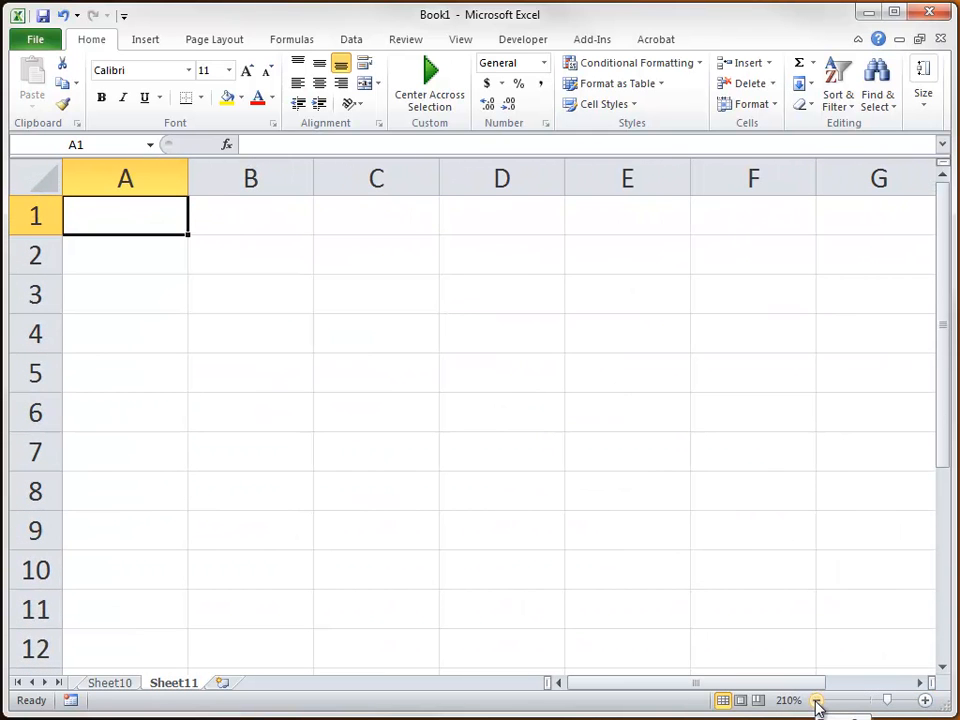
pyautogui.click(816, 700)
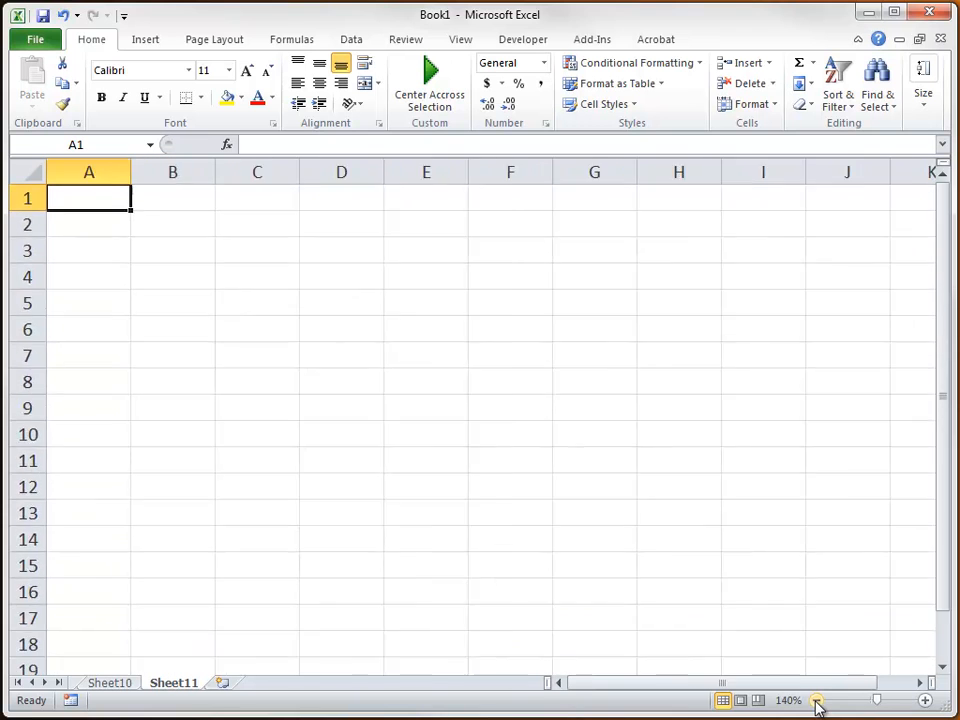
pyautogui.click(816, 700)
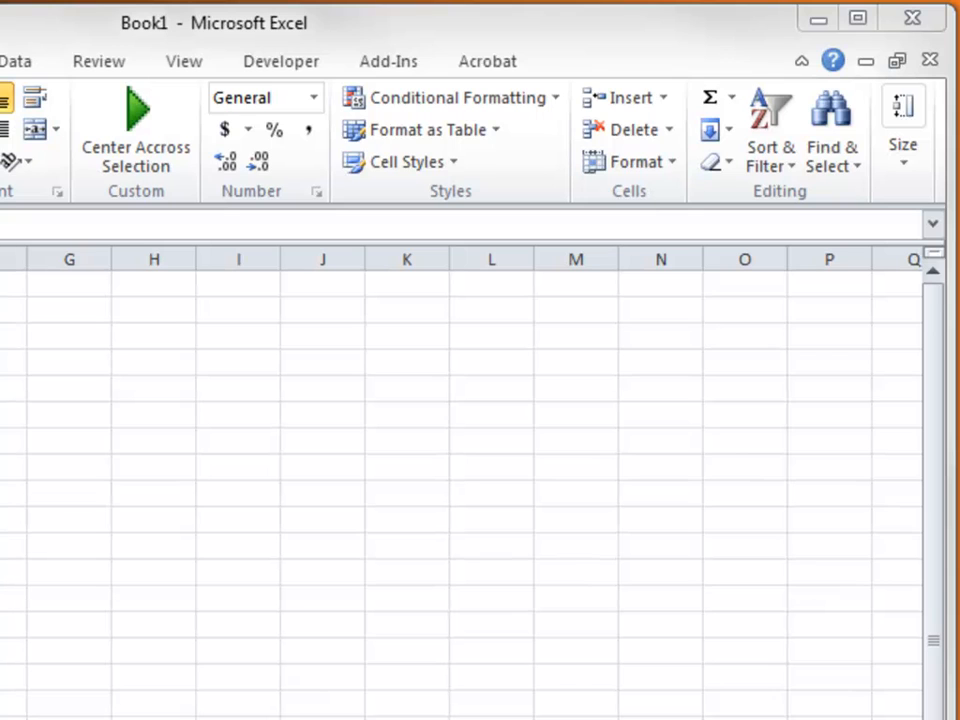
pyautogui.moveTo(904, 62)
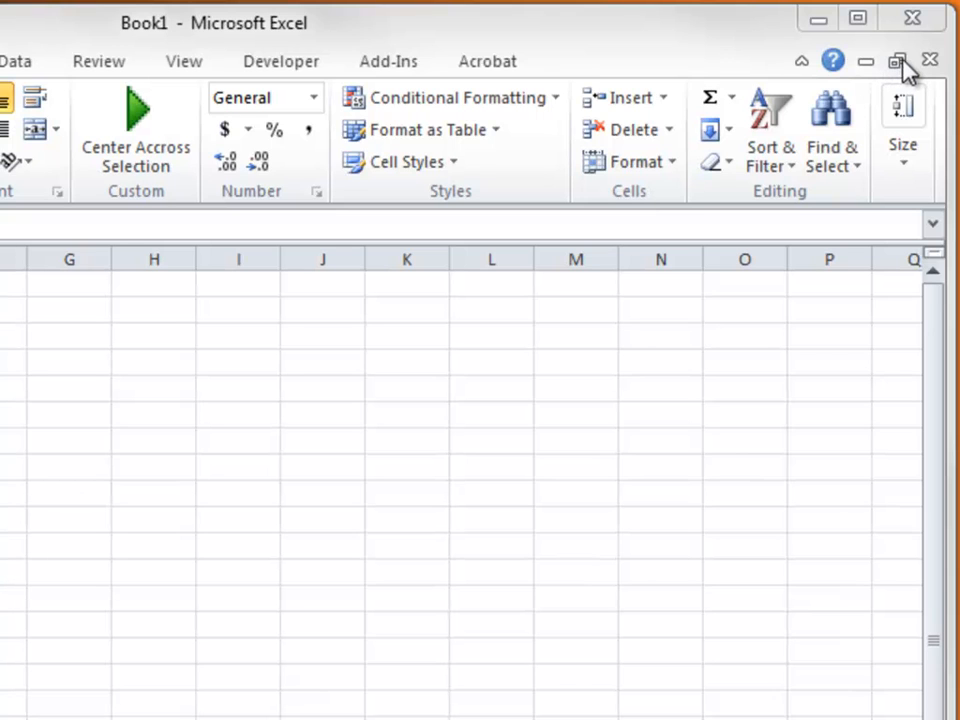
pyautogui.moveTo(896, 60)
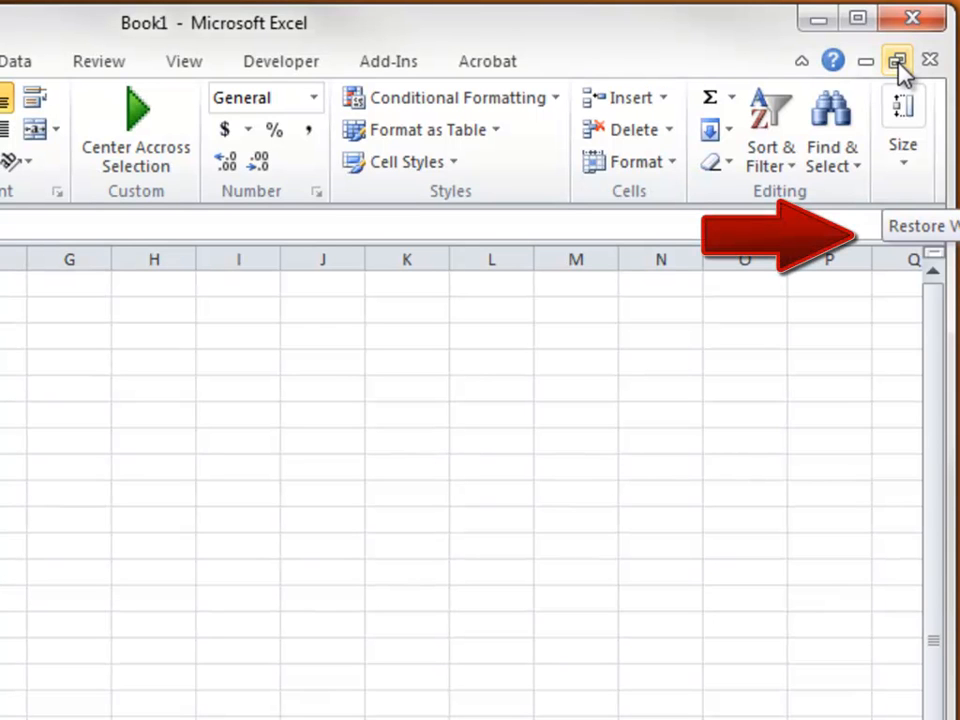
# Restore Book1's workbook window, shrink it, then minimize it inside Excel
pyautogui.click(896, 60)
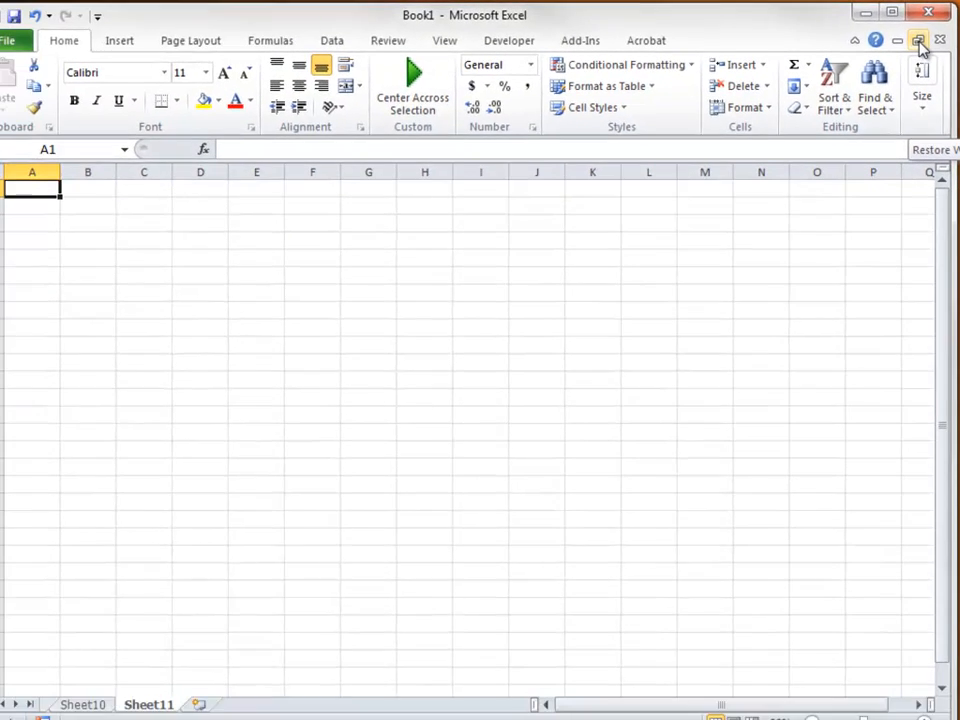
pyautogui.click(918, 40)
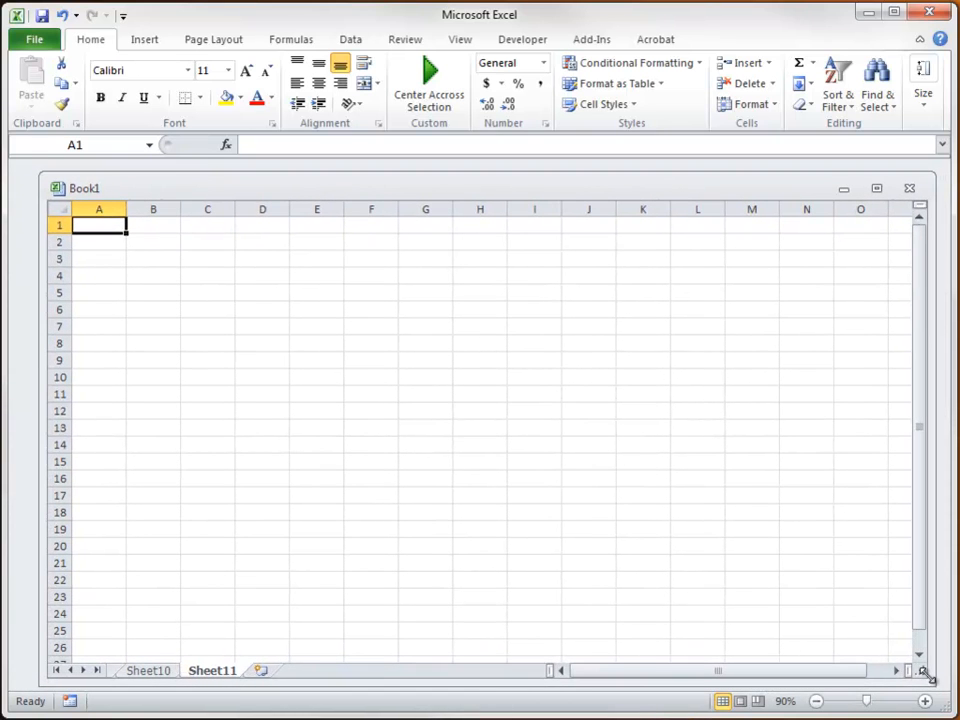
pyautogui.click(876, 188)
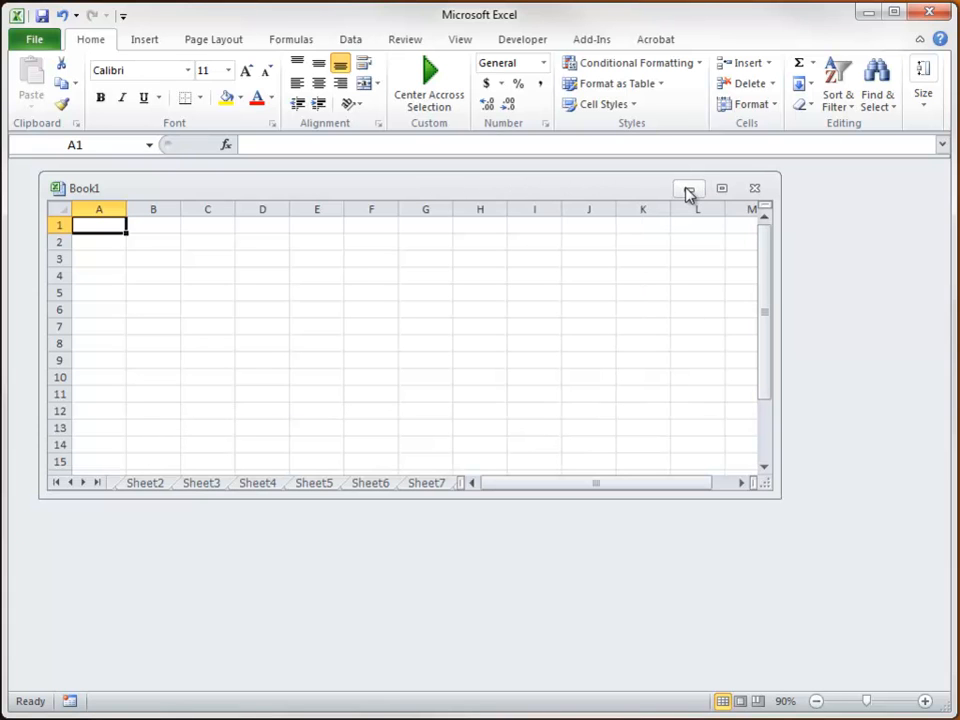
pyautogui.click(688, 188)
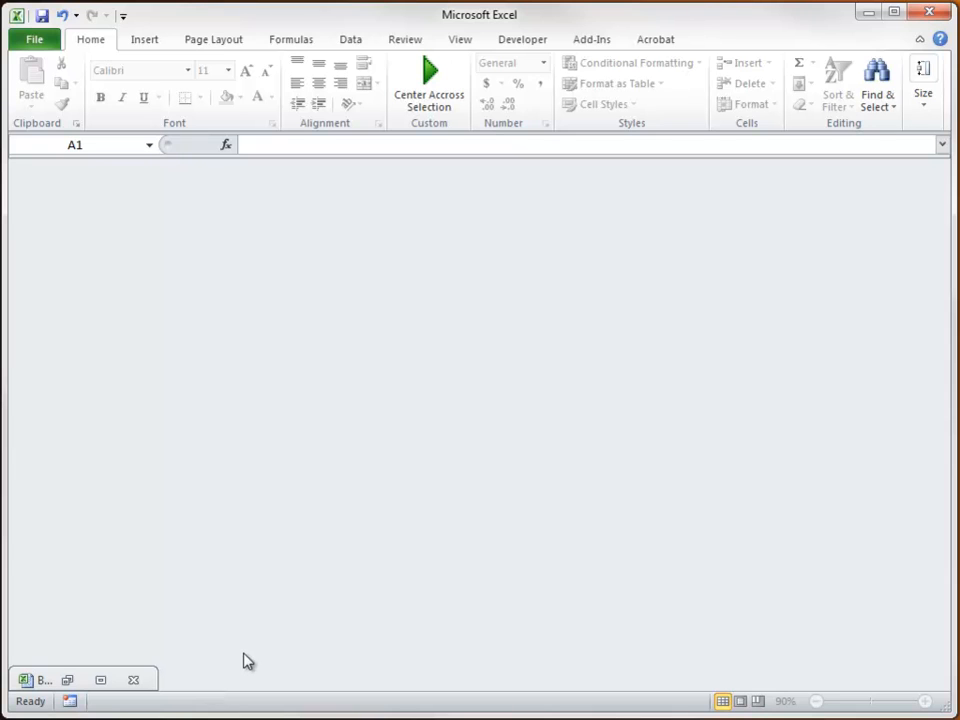
pyautogui.moveTo(288, 660)
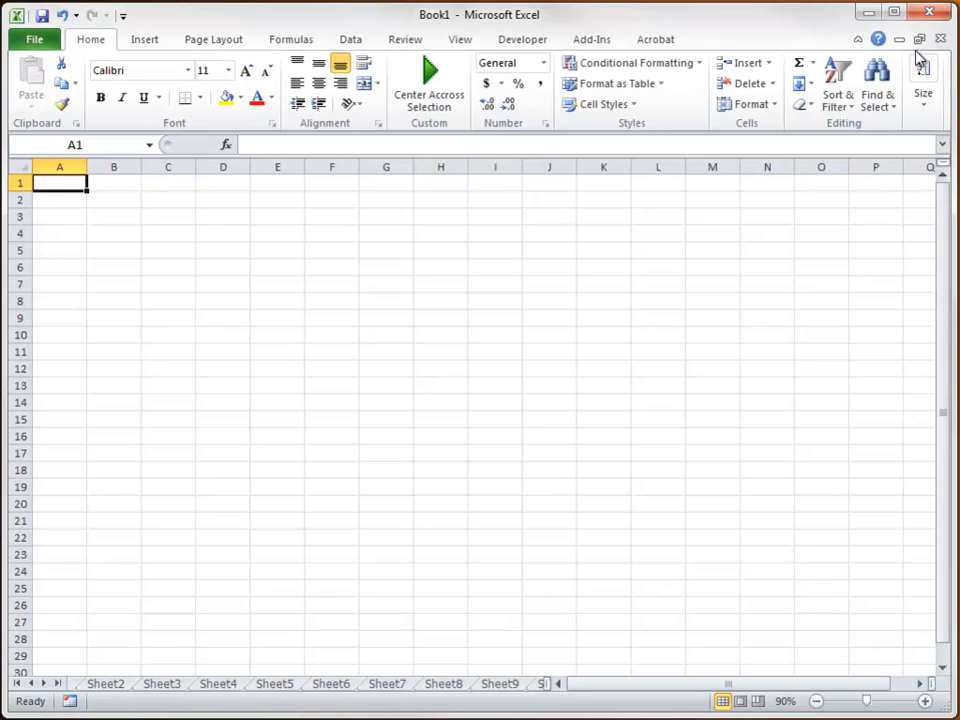
# Minimize the workbook again, then restore Book1 as a floating window
pyautogui.click(918, 38)
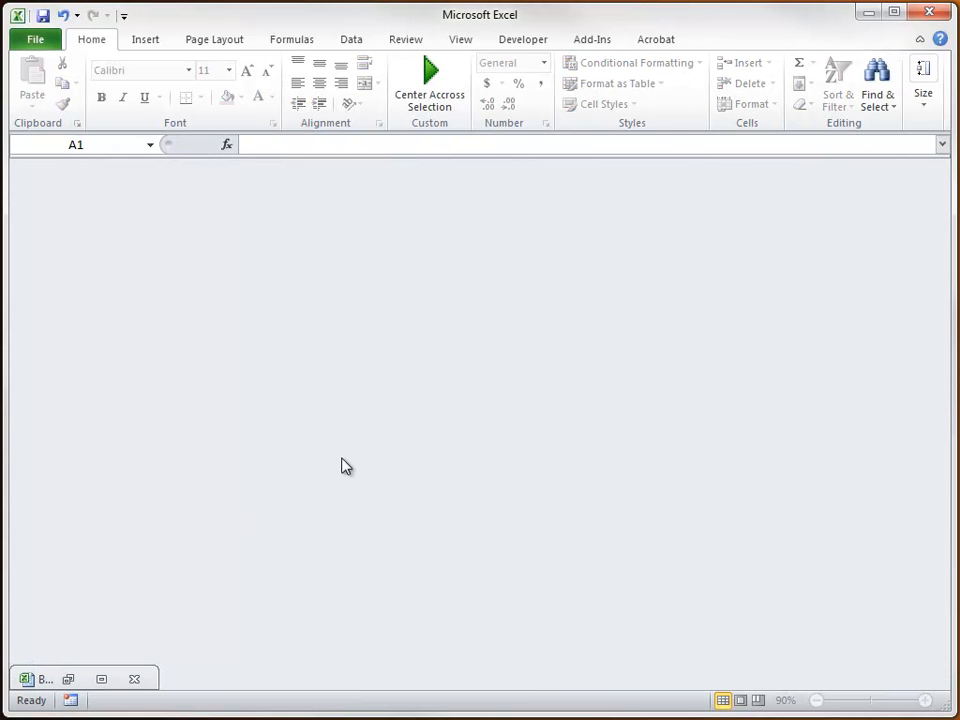
pyautogui.moveTo(140, 616)
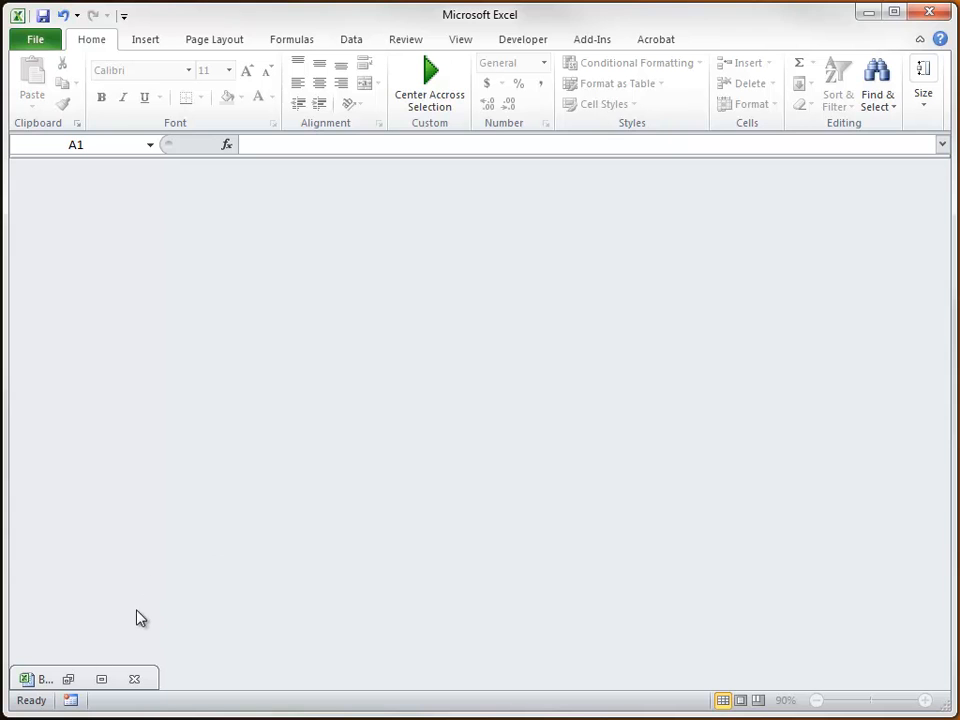
pyautogui.moveTo(68, 680)
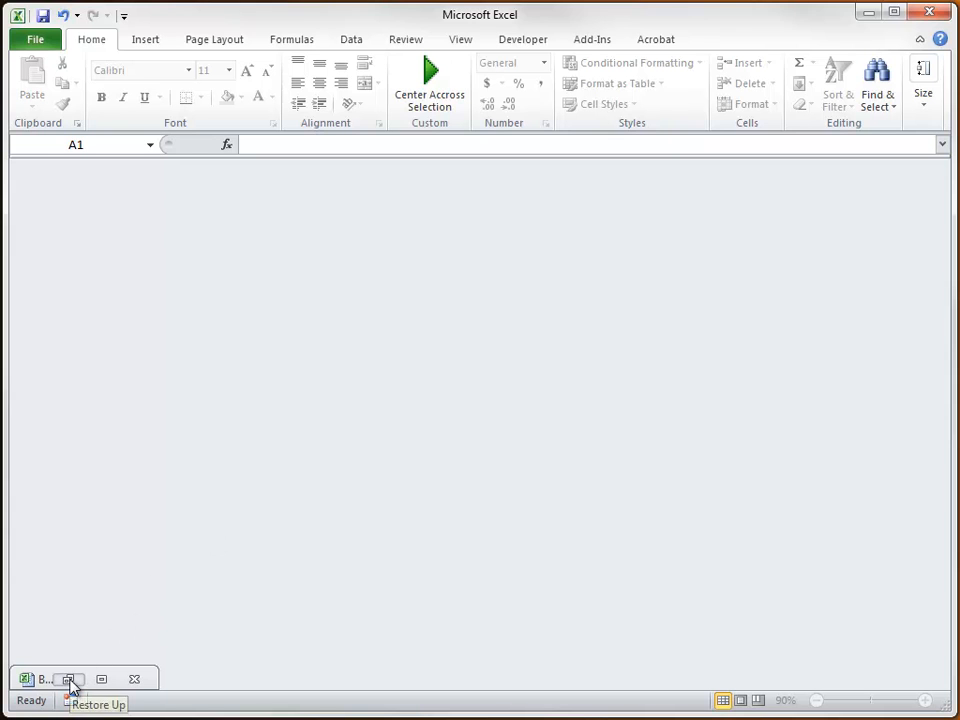
pyautogui.click(68, 680)
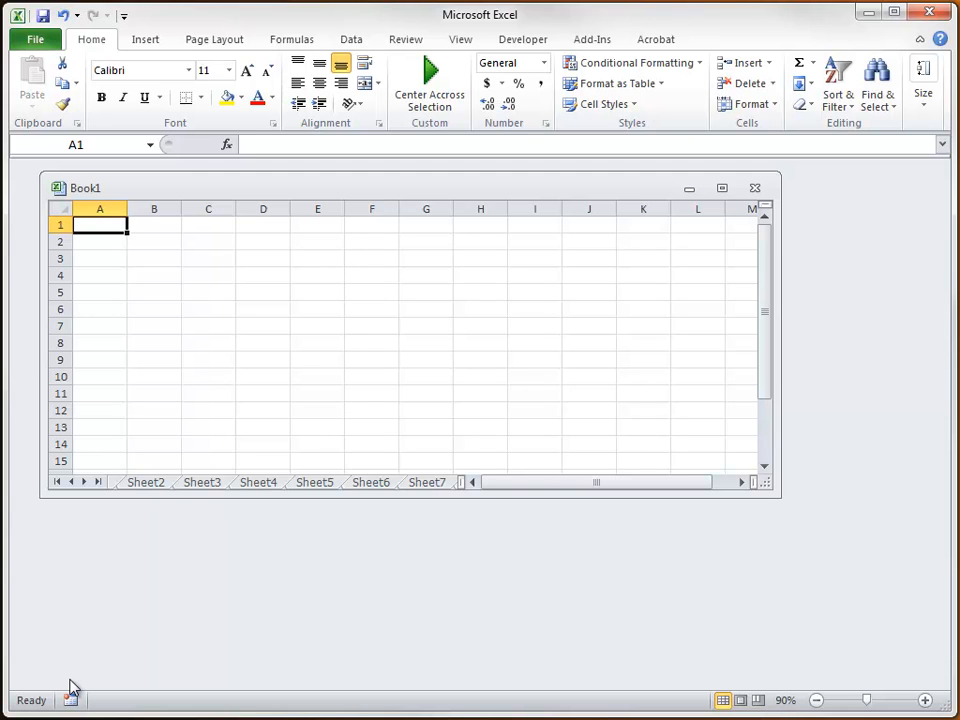
pyautogui.moveTo(712, 324)
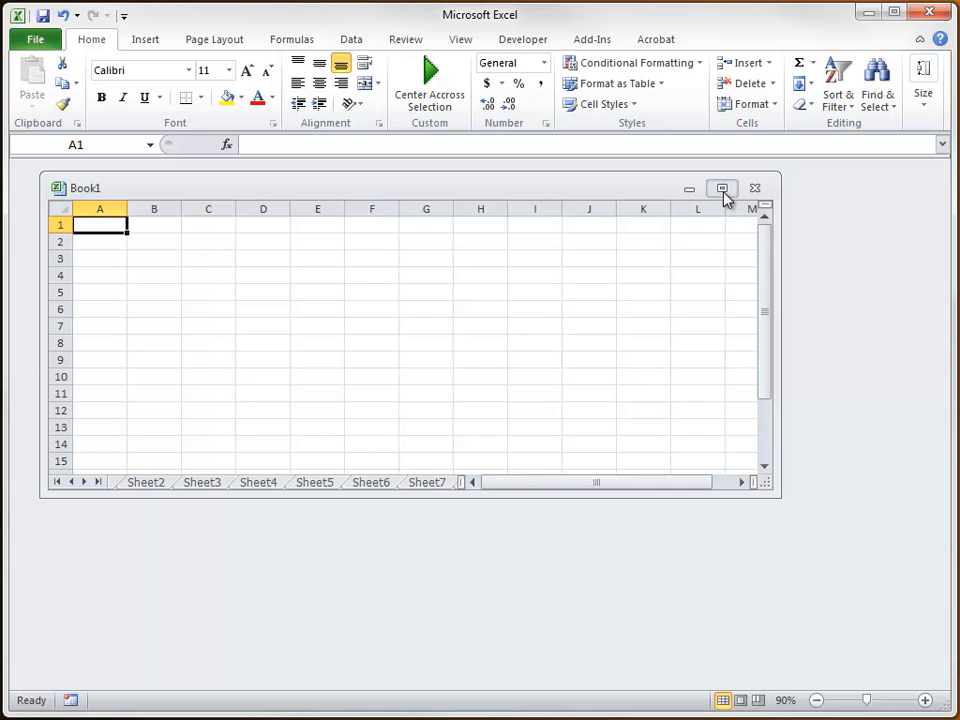
# Maximize Book1 so it fills the Excel workspace
pyautogui.click(722, 188)
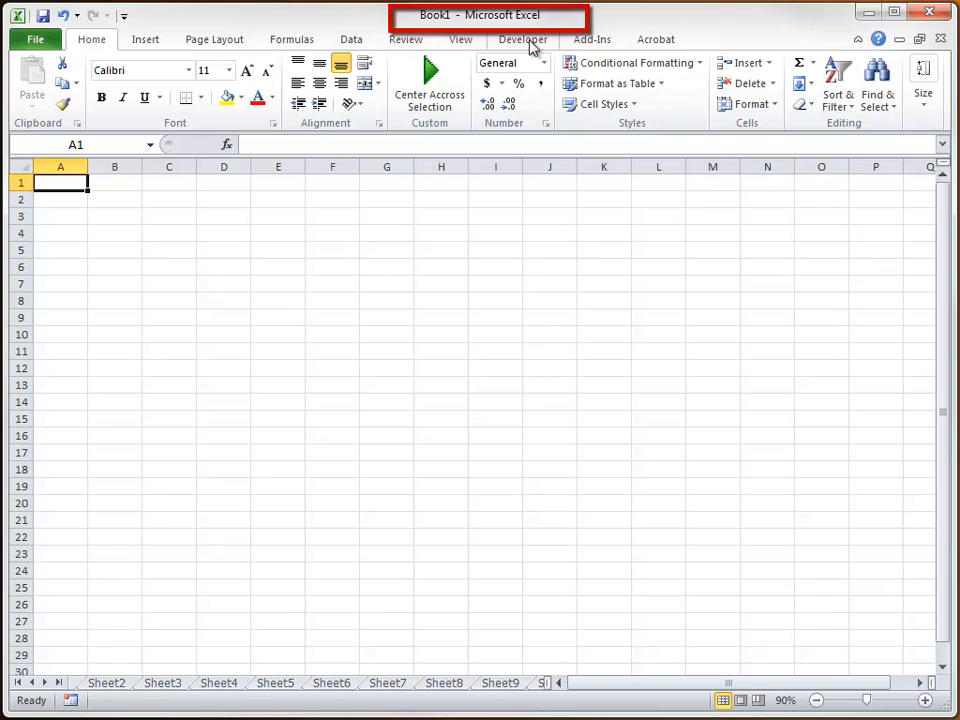
pyautogui.moveTo(444, 16)
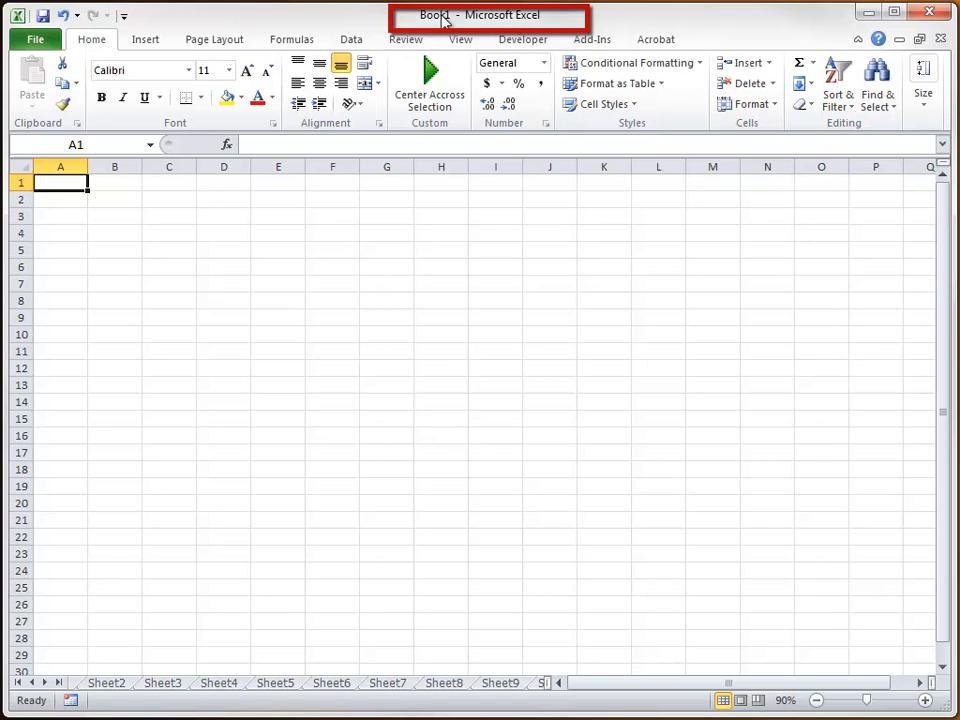
pyautogui.moveTo(488, 20)
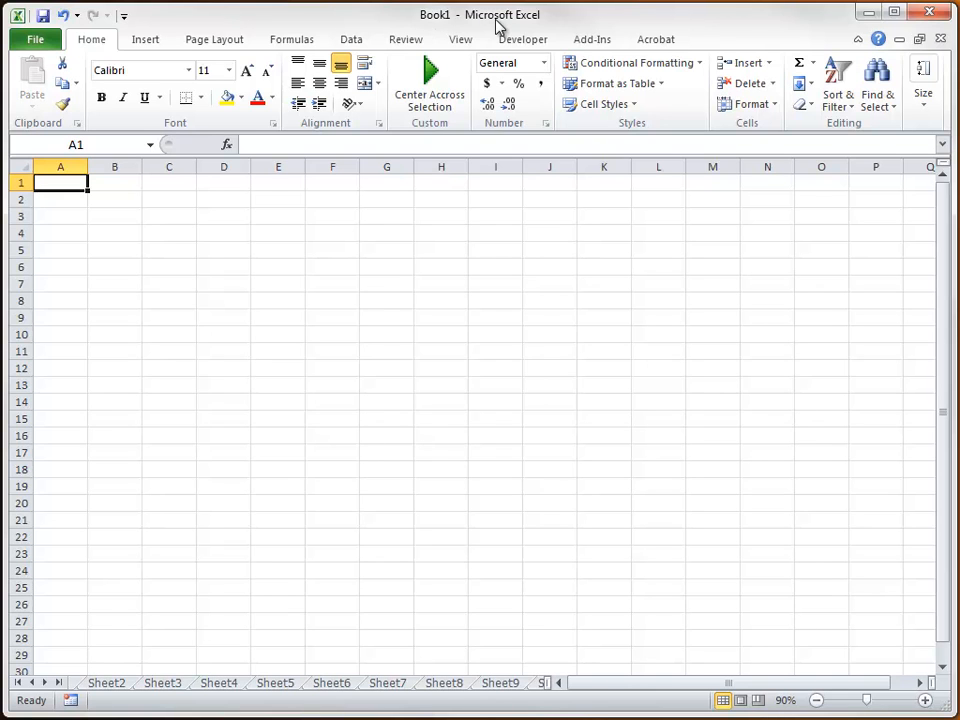
pyautogui.moveTo(576, 256)
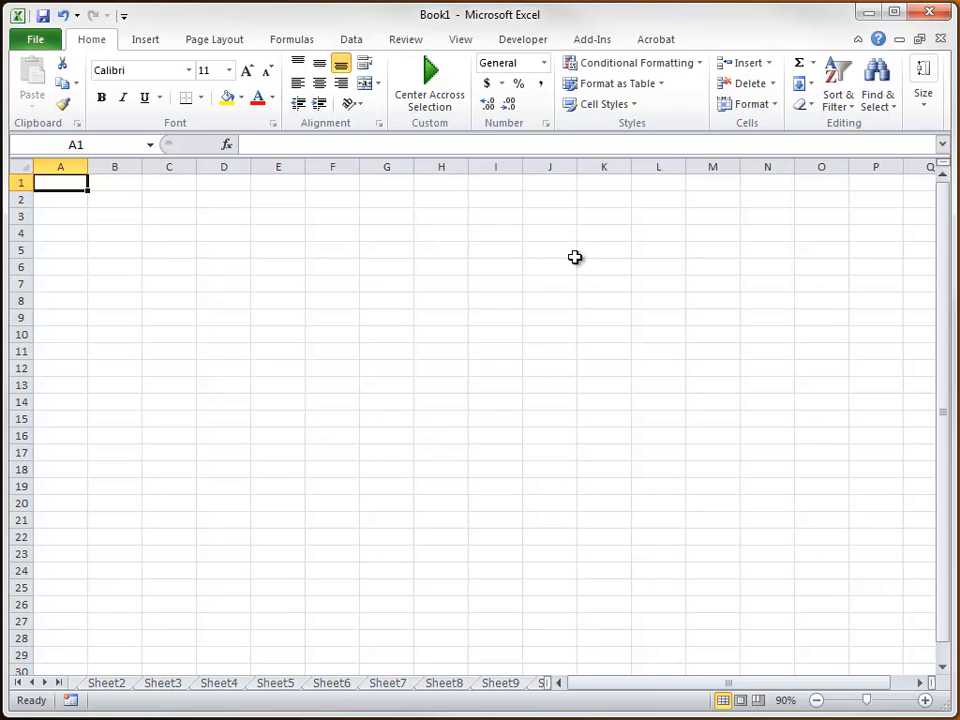
pyautogui.moveTo(940, 40)
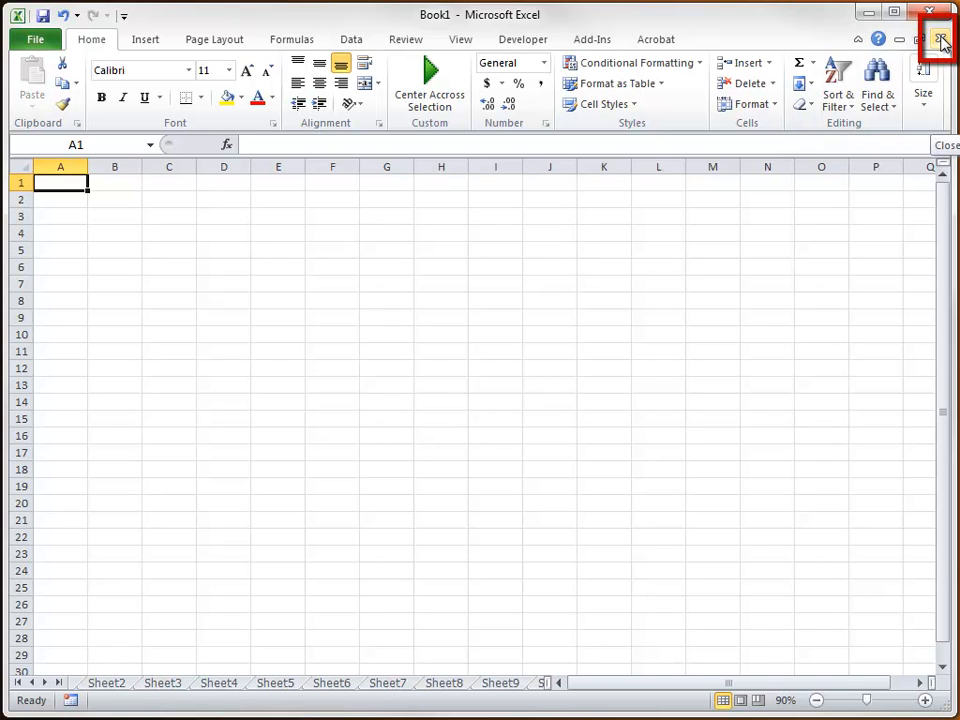
# Close Book1 choosing Don't Save, then go to the File backstage view
pyautogui.click(940, 40)
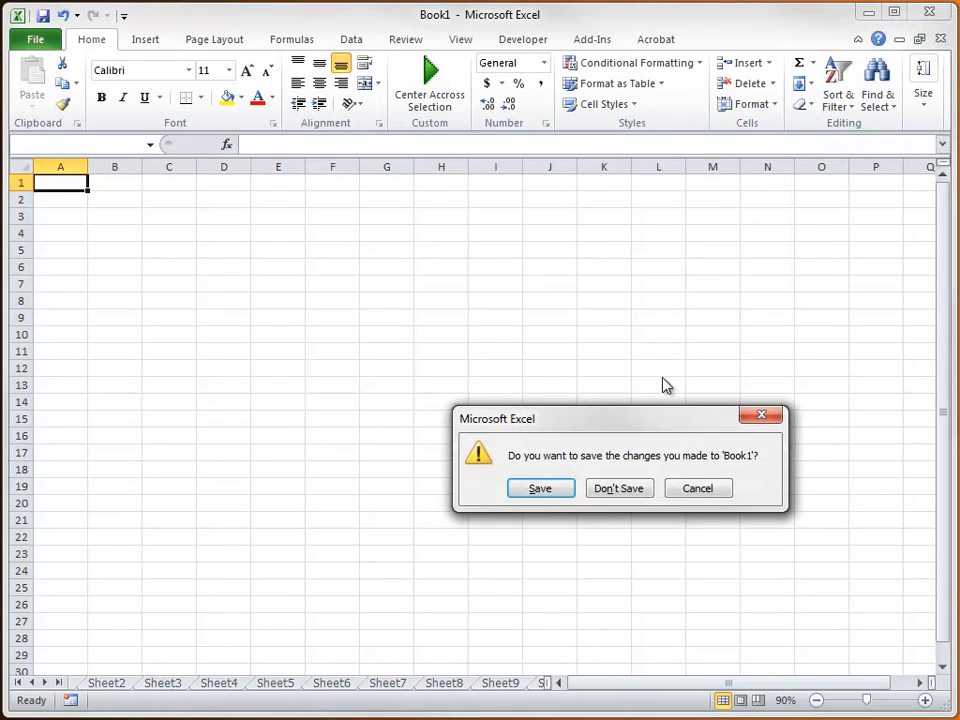
pyautogui.moveTo(584, 424)
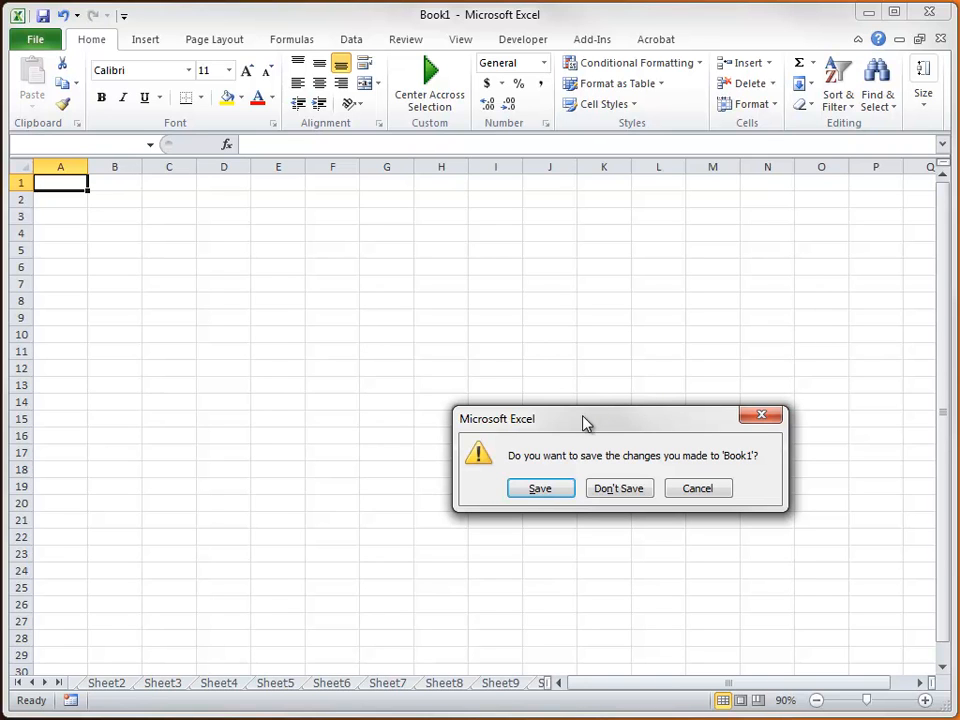
pyautogui.moveTo(596, 424)
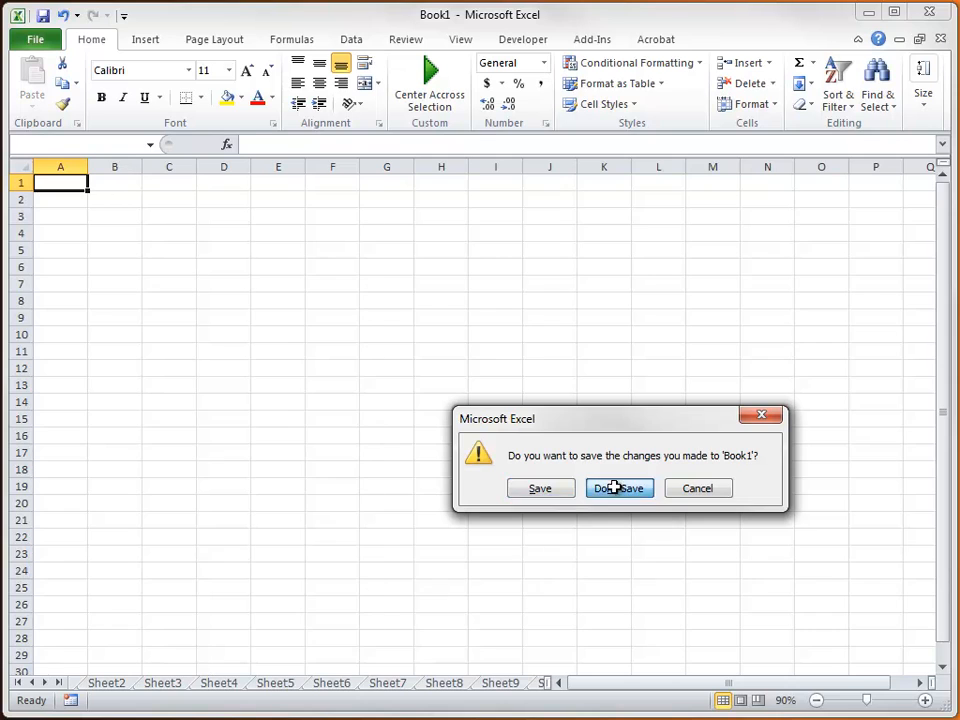
pyautogui.click(620, 488)
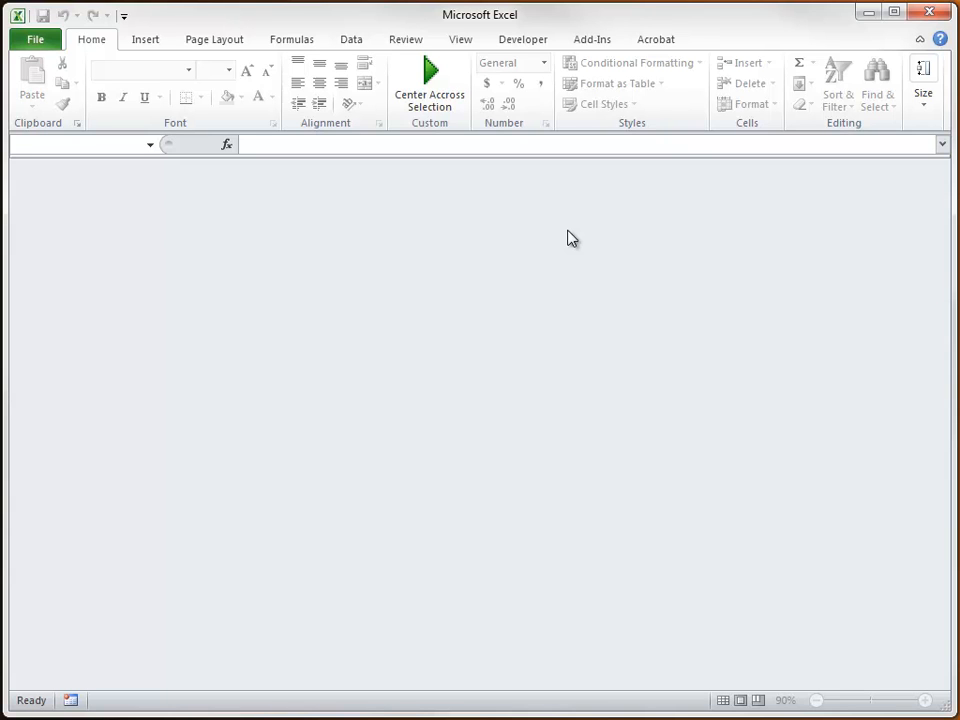
pyautogui.moveTo(520, 198)
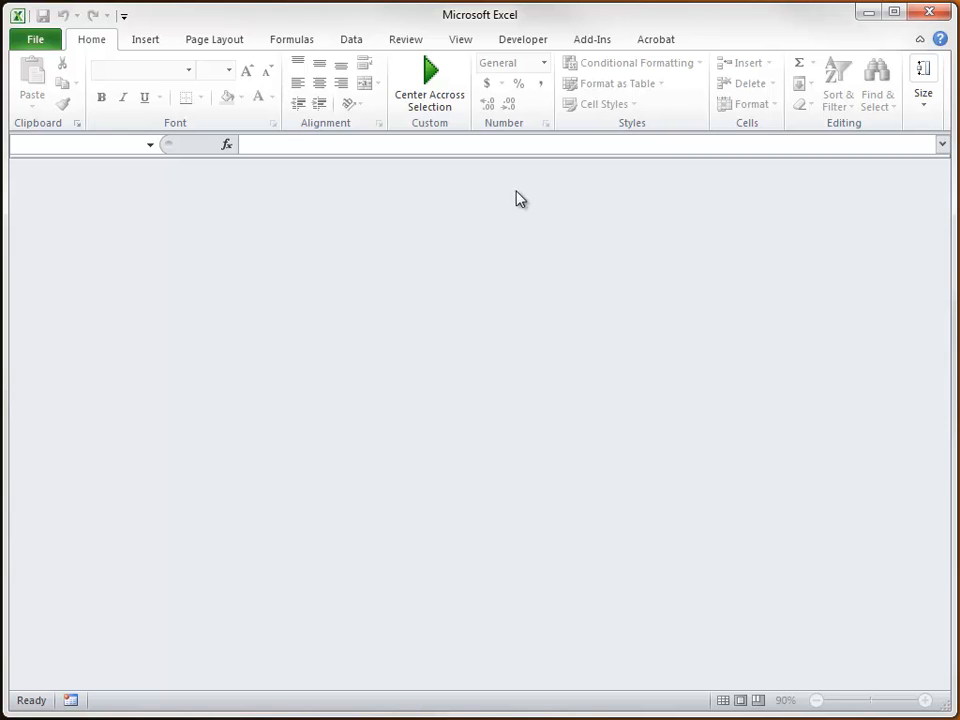
pyautogui.moveTo(172, 110)
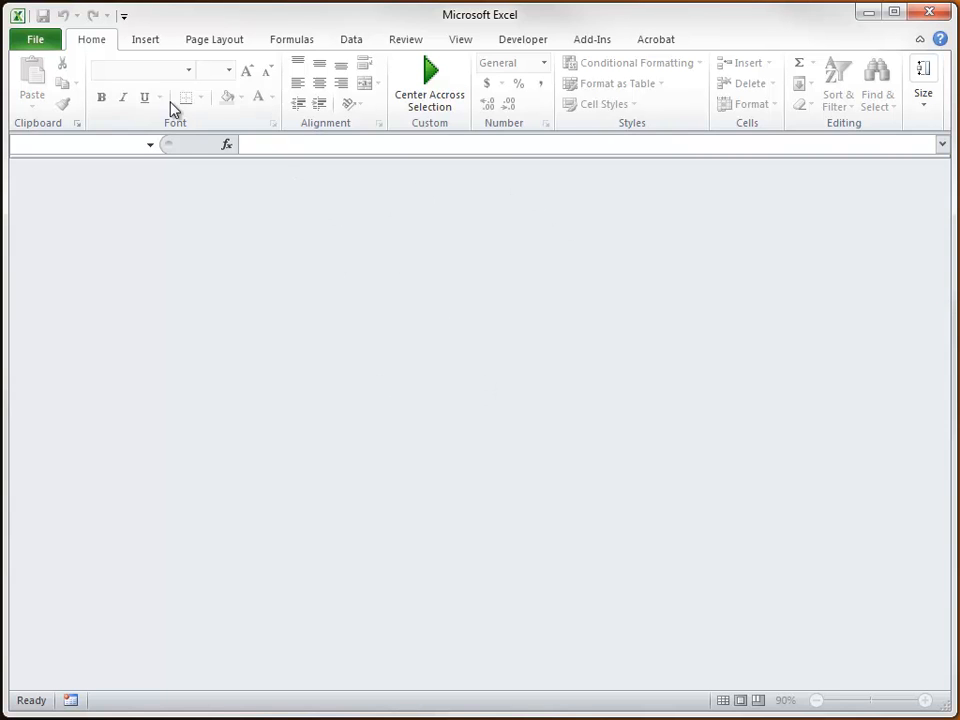
pyautogui.moveTo(776, 124)
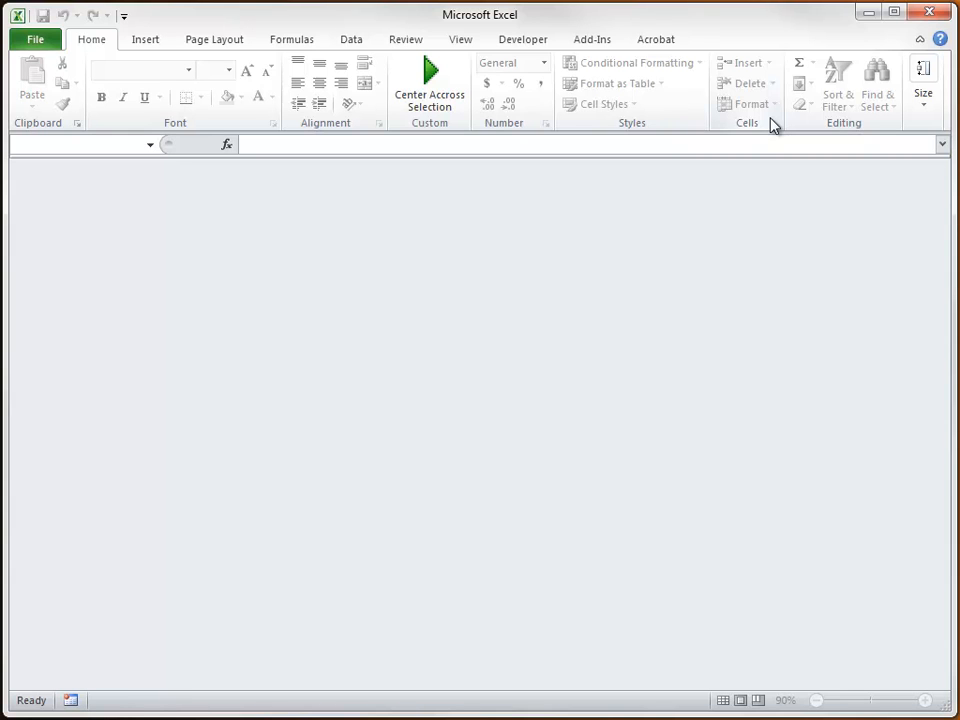
pyautogui.click(36, 40)
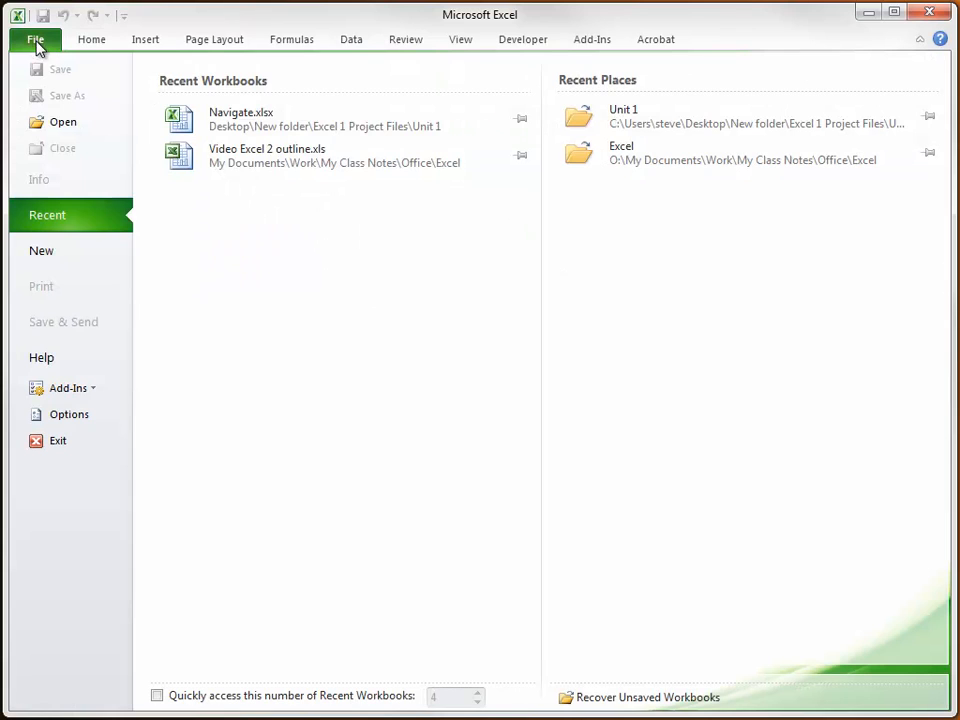
pyautogui.moveTo(40, 250)
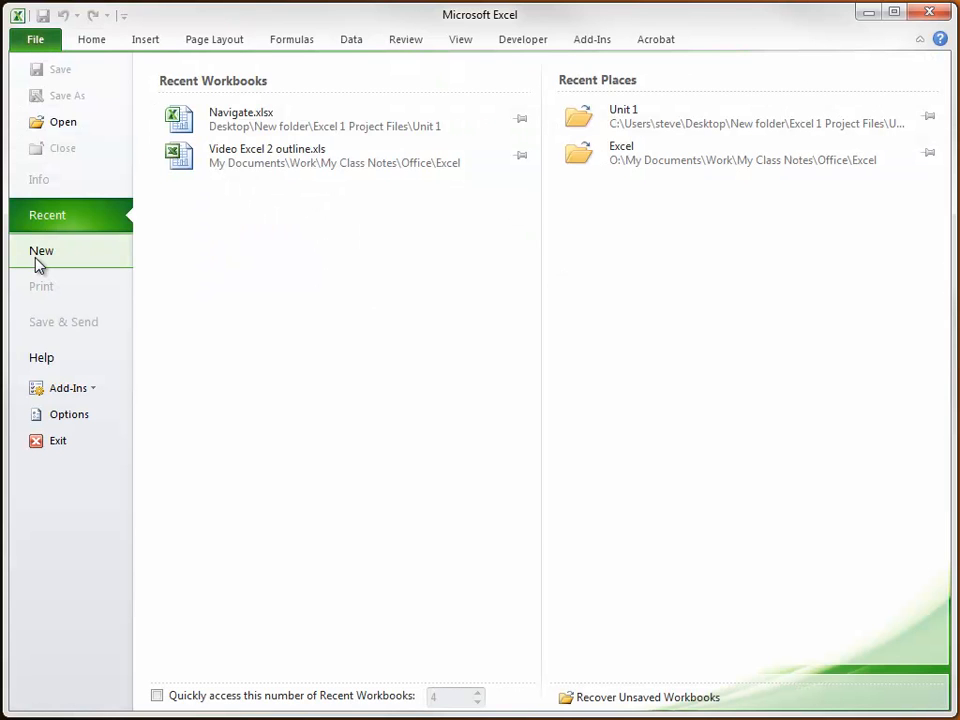
# Create a new blank workbook, Book2, from File > New
pyautogui.click(40, 250)
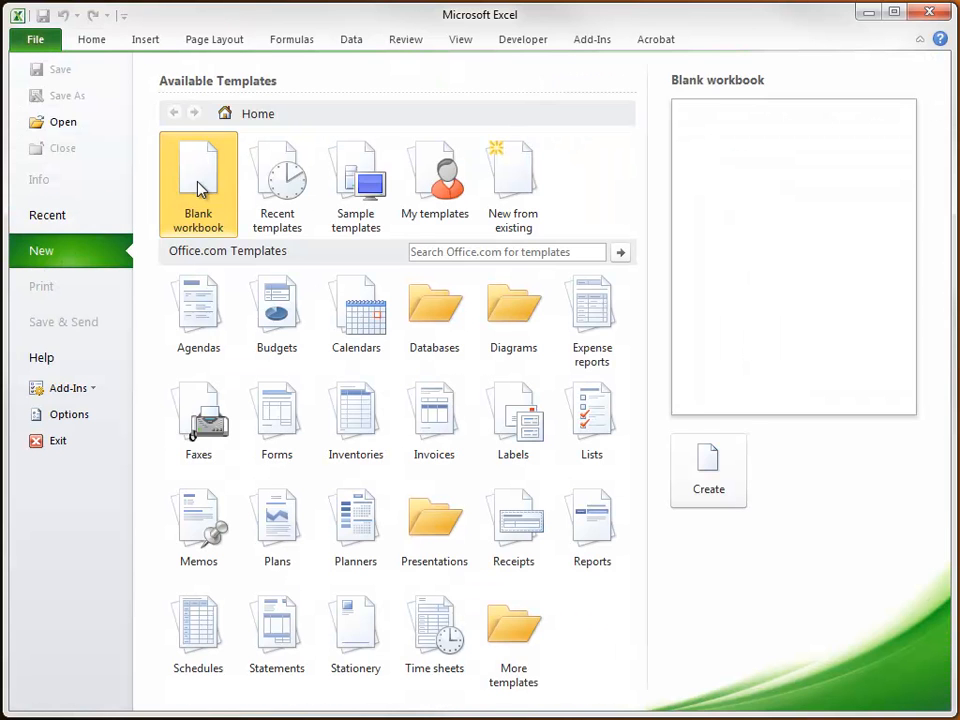
pyautogui.moveTo(708, 470)
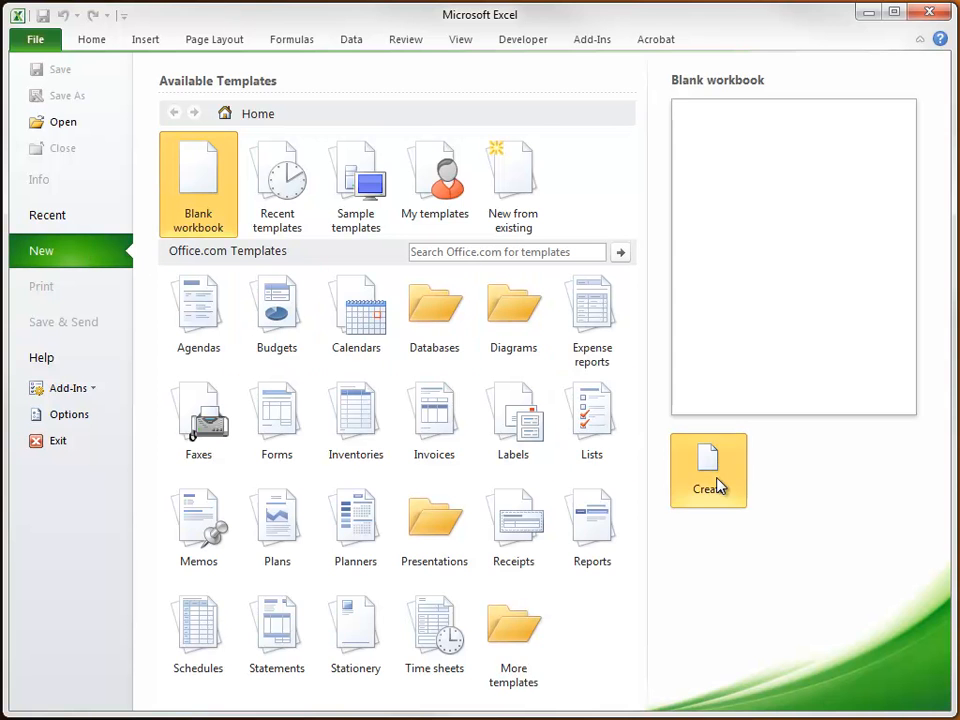
pyautogui.click(708, 470)
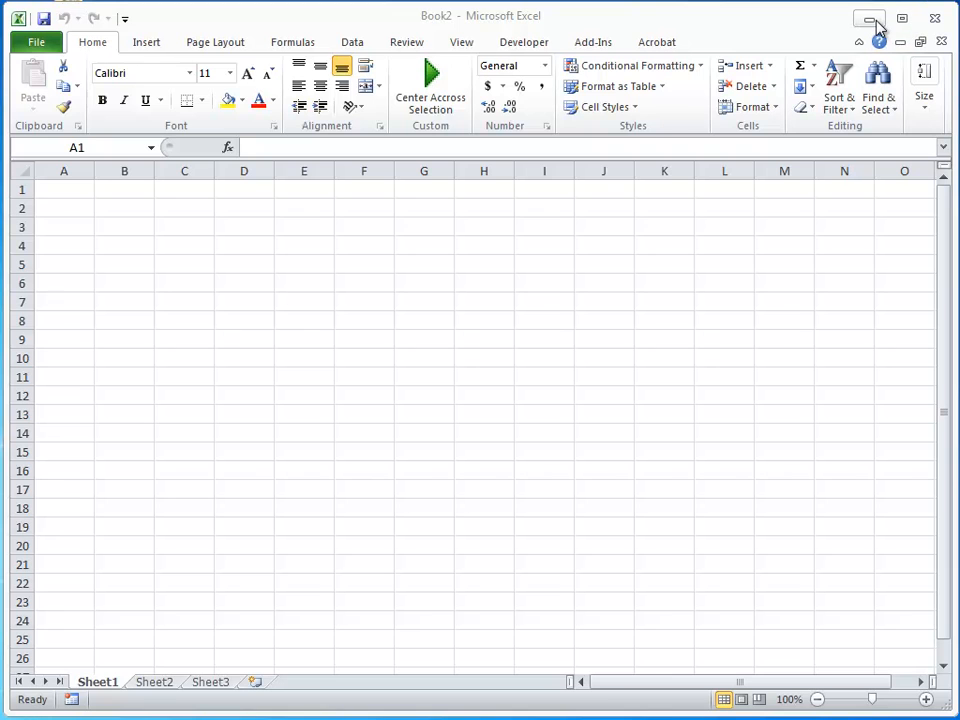
pyautogui.moveTo(868, 20)
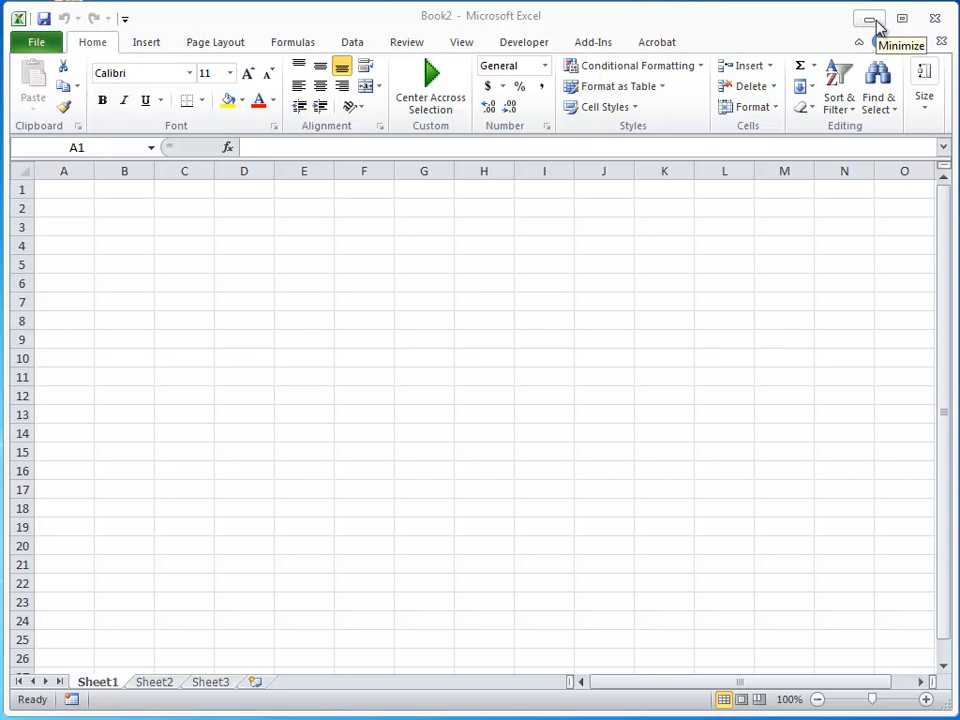
pyautogui.moveTo(936, 20)
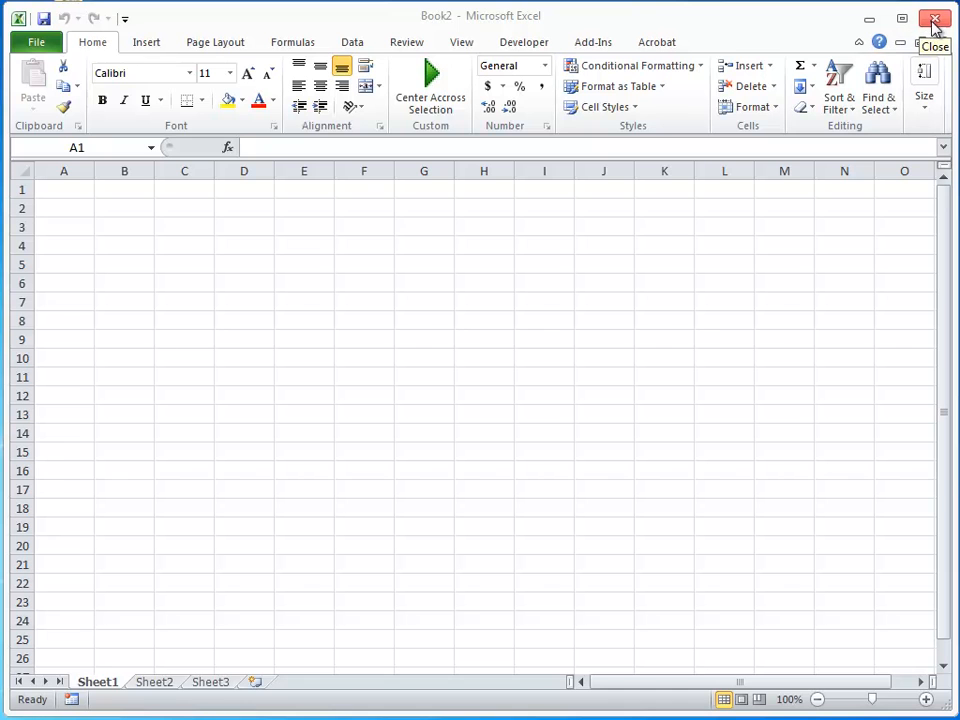